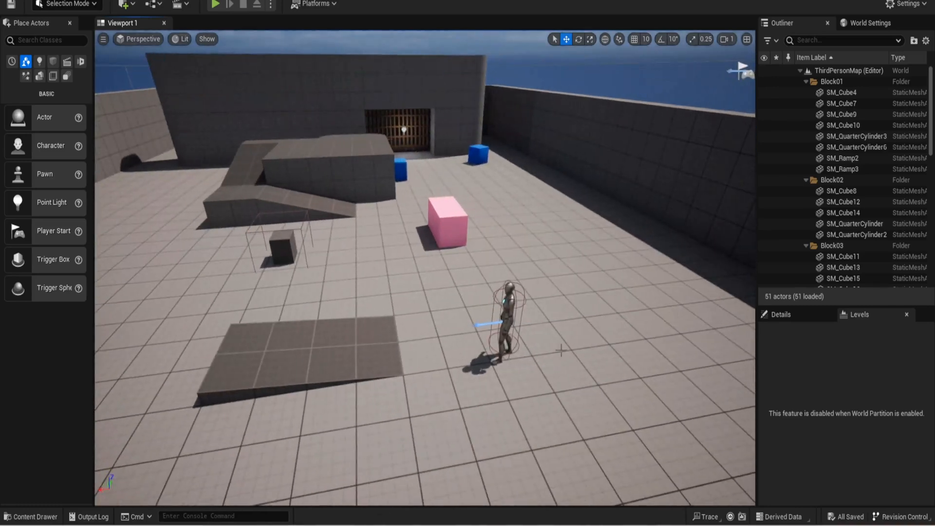
{"action": "mouse_move", "coordinate": [508, 272]}
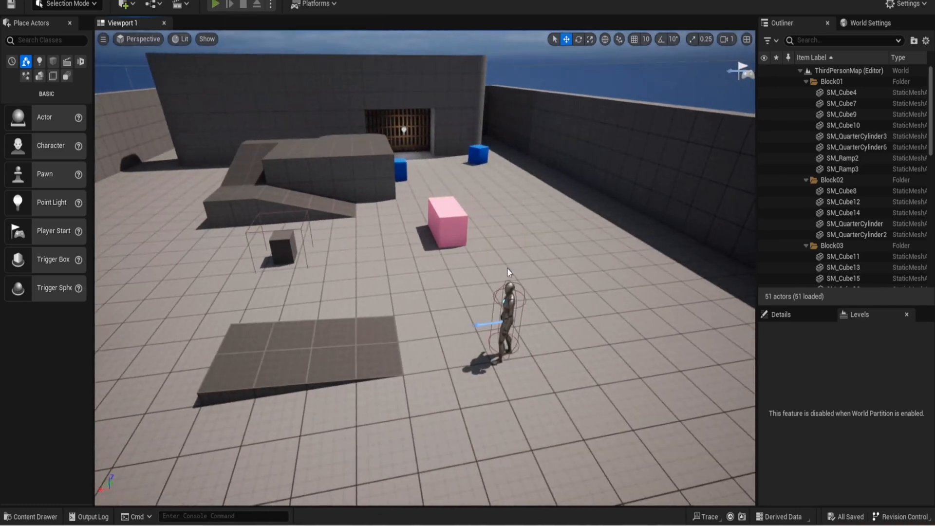
Move the PlayerStart into the walled enclosure beside the iron gate.
{"action": "left_click", "coordinate": [215, 5]}
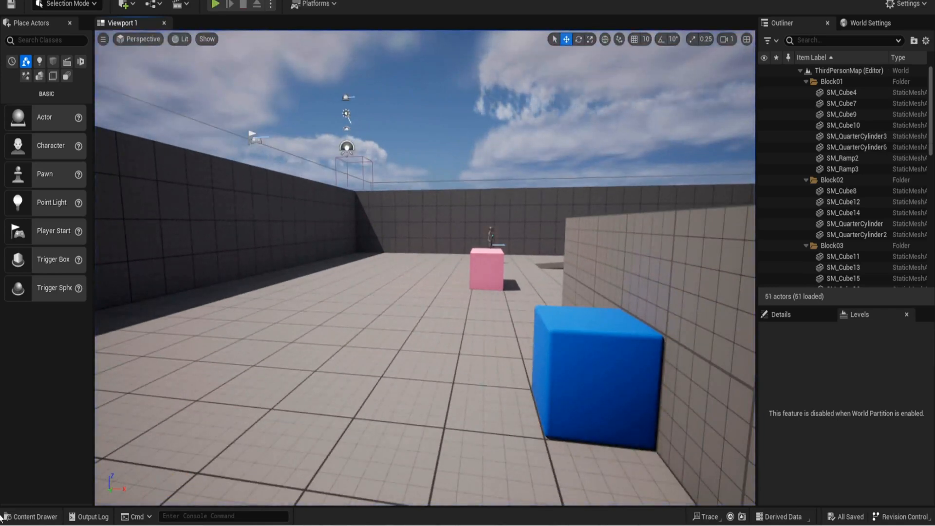
{"action": "left_click", "coordinate": [31, 516]}
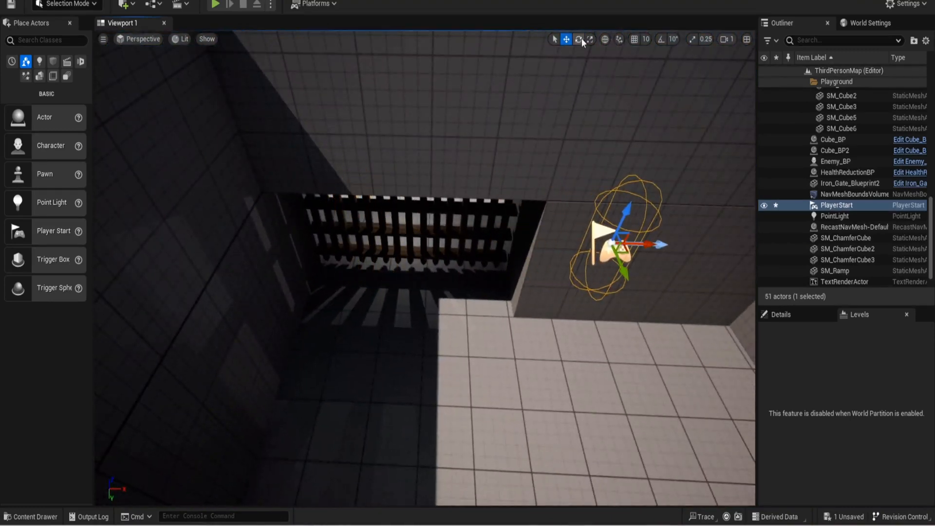
Rotate the PlayerStart about its vertical axis to face a new direction, then return to Move.
{"action": "left_click", "coordinate": [578, 39]}
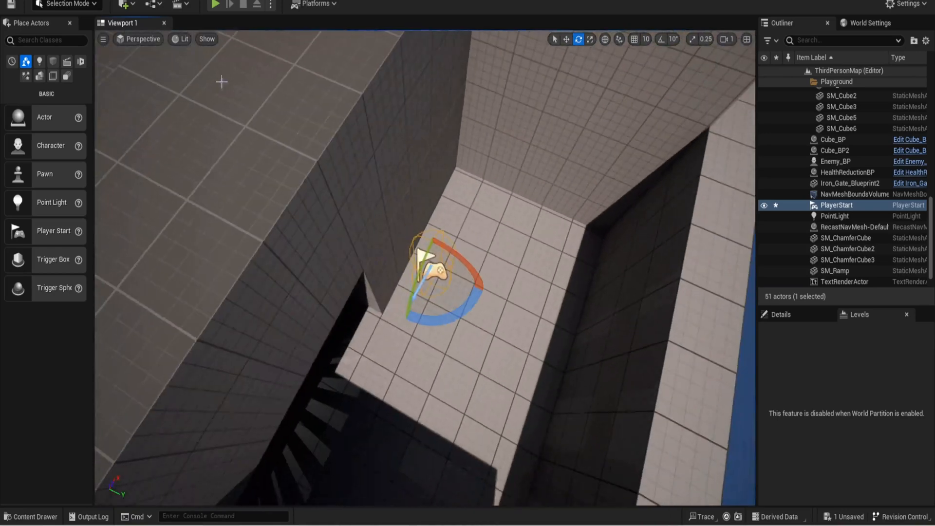
{"action": "left_click", "coordinate": [565, 39]}
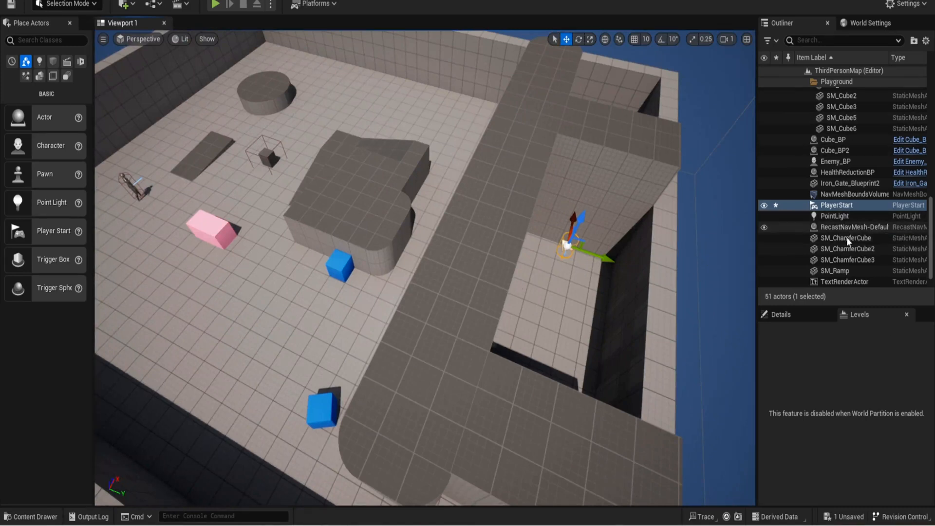
Find NavMeshBoundsVolume via the Outliner search and scale and move it to cover the level.
{"action": "scroll", "scroll_direction": "down", "scroll_amount": 3}
{"action": "type", "text": "n"}
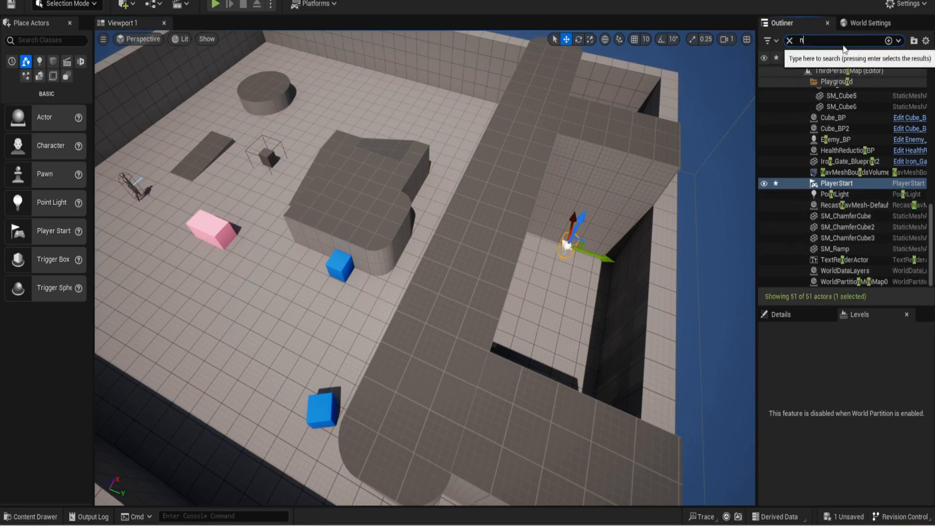
{"action": "type", "text": "av"}
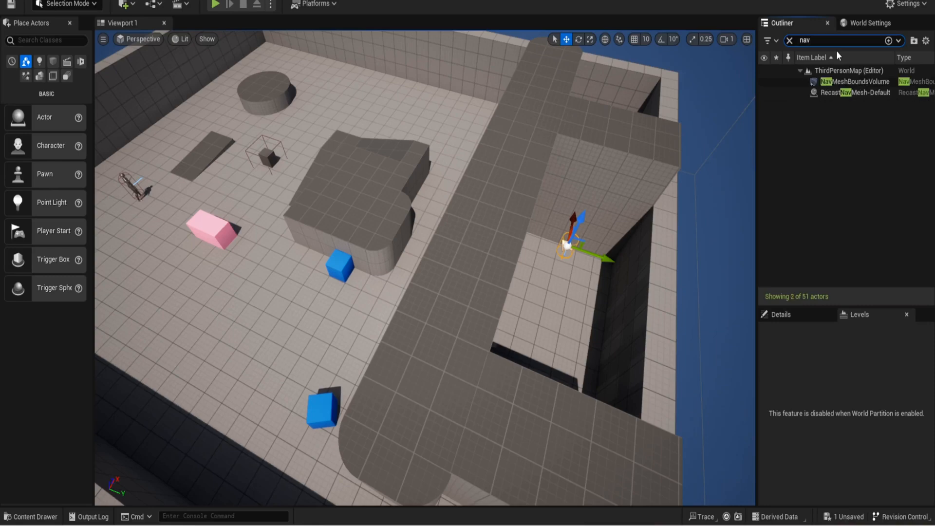
{"action": "left_click", "coordinate": [859, 82]}
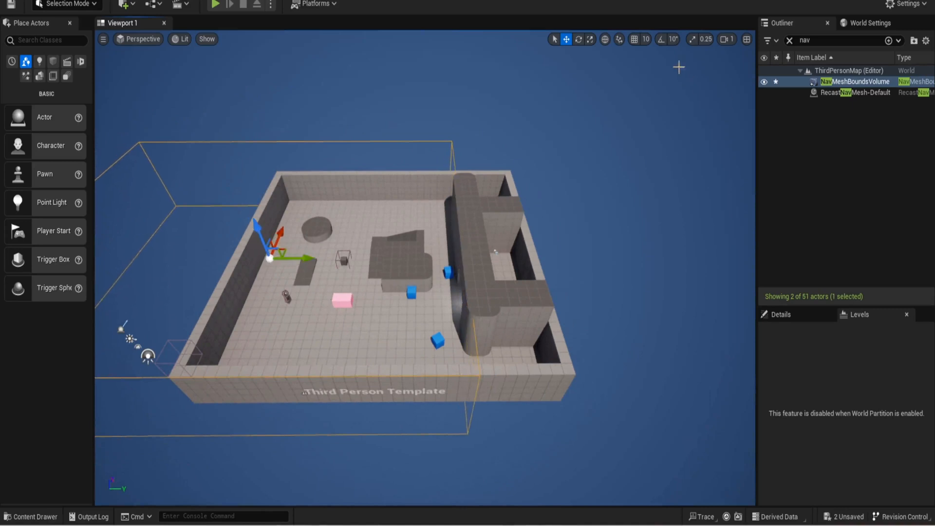
{"action": "left_click", "coordinate": [591, 39]}
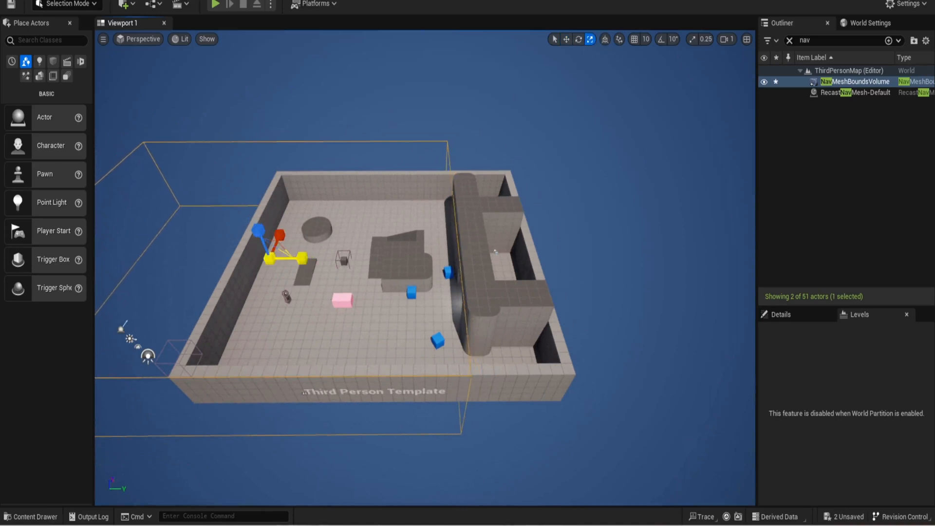
{"action": "left_click", "coordinate": [565, 39]}
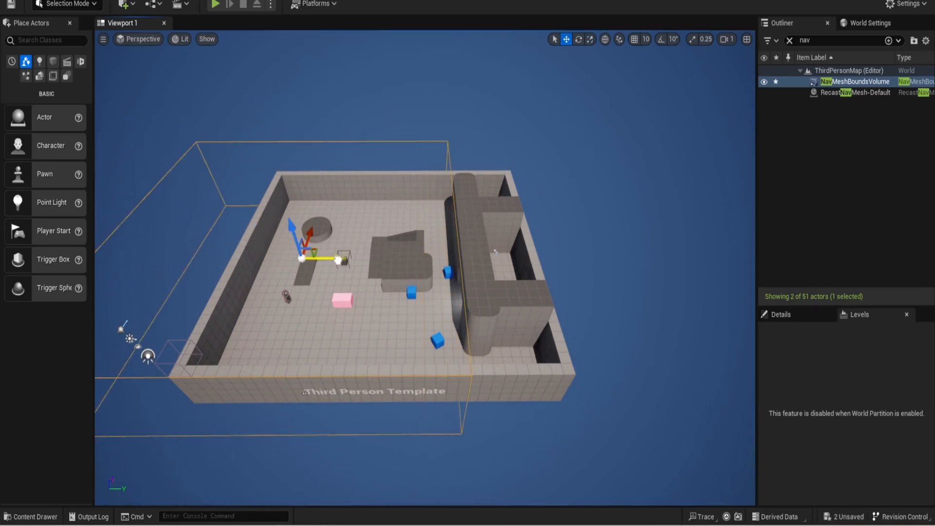
{"action": "mouse_move", "coordinate": [344, 68]}
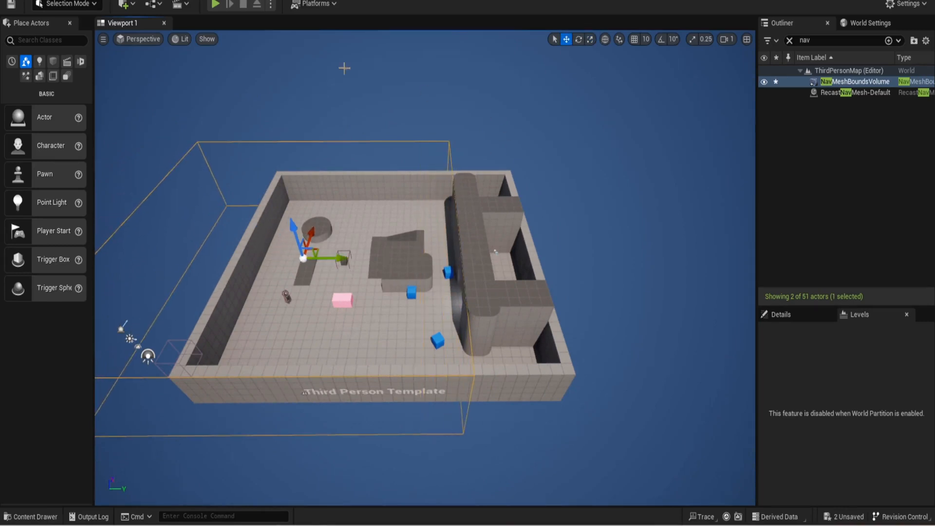
{"action": "left_click", "coordinate": [215, 4]}
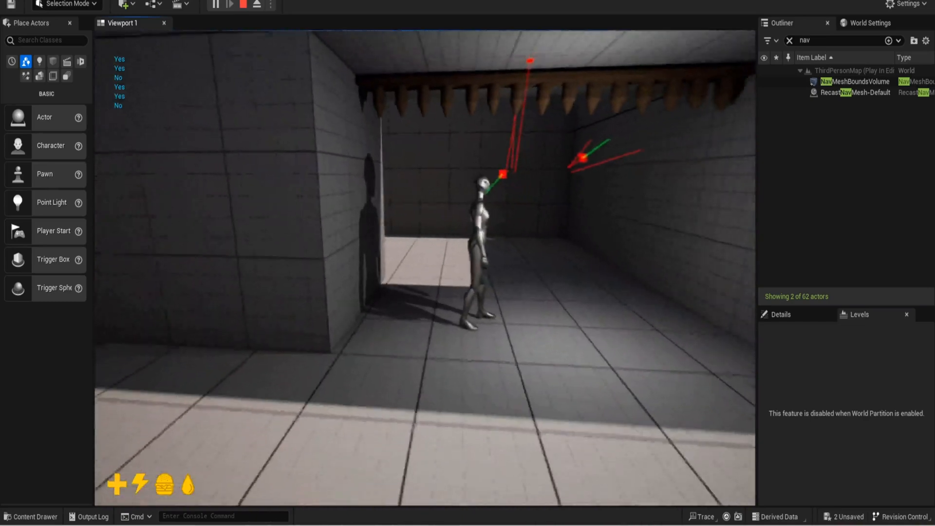
{"action": "left_click", "coordinate": [243, 5]}
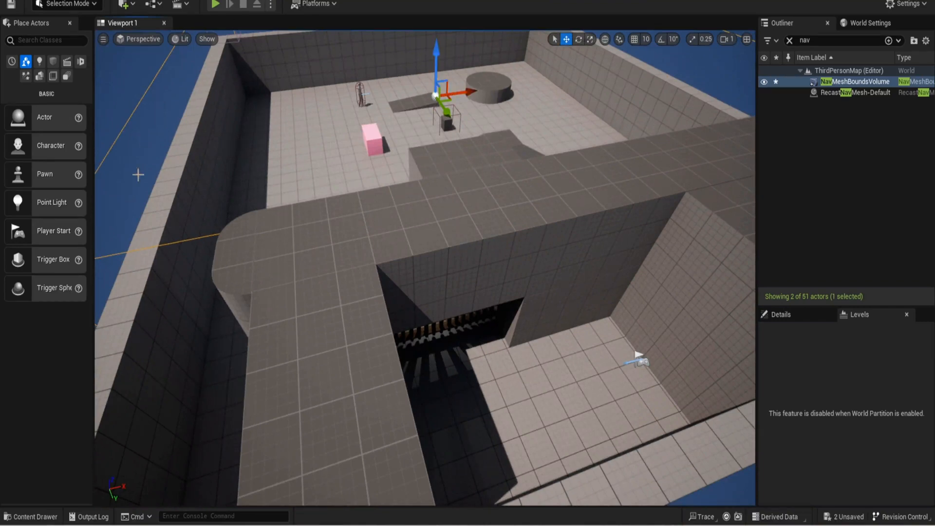
{"action": "mouse_move", "coordinate": [411, 360]}
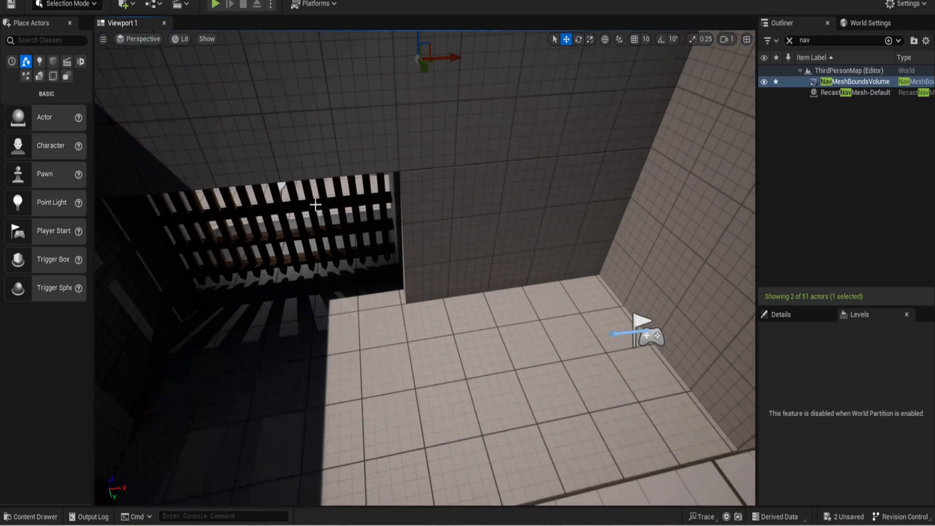
{"action": "mouse_move", "coordinate": [583, 258]}
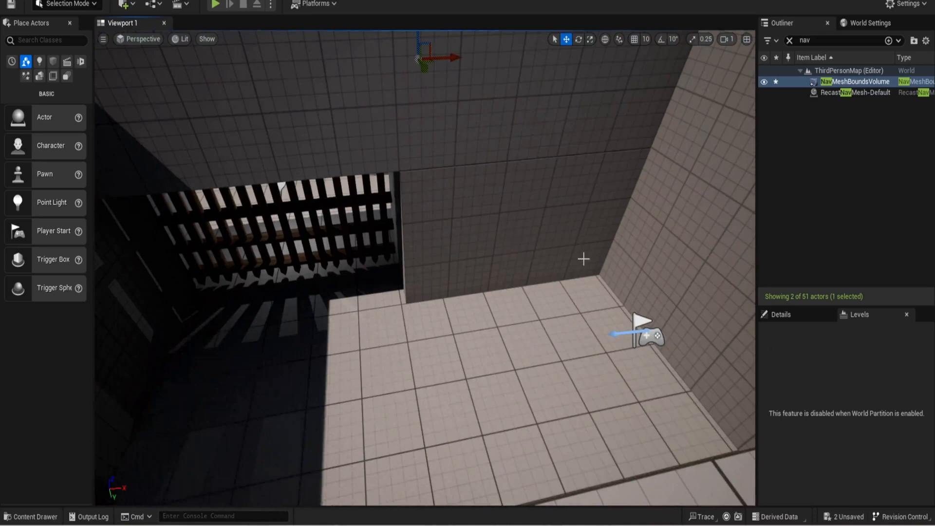
{"action": "mouse_move", "coordinate": [232, 158]}
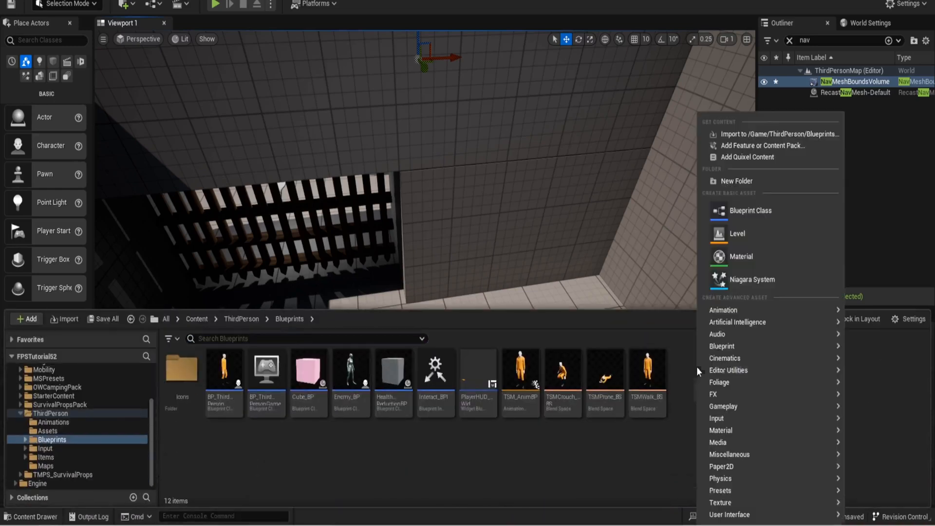
Create a Pawn Blueprint Class named DIalogueNPC and open it in the Blueprint editor.
{"action": "left_click", "coordinate": [750, 210]}
{"action": "type", "text": "DialogueNPC"}
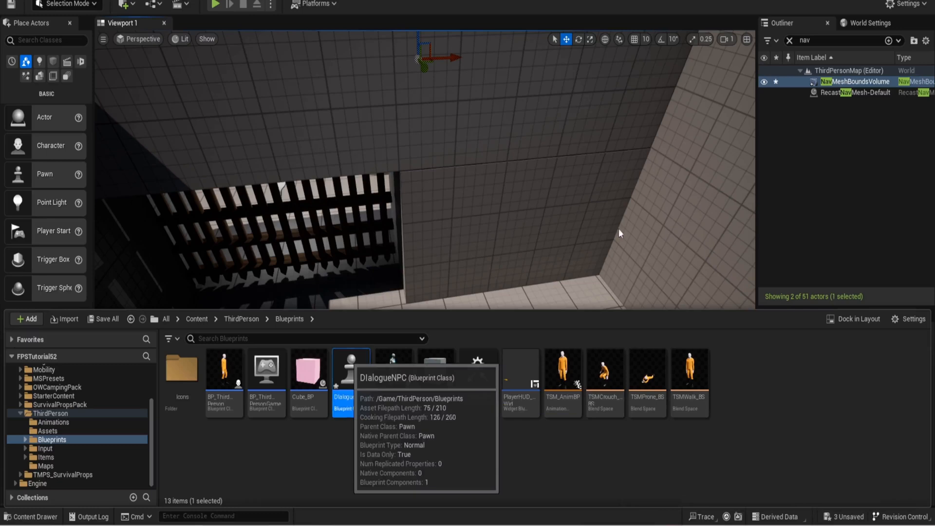
{"action": "double_click", "coordinate": [343, 370]}
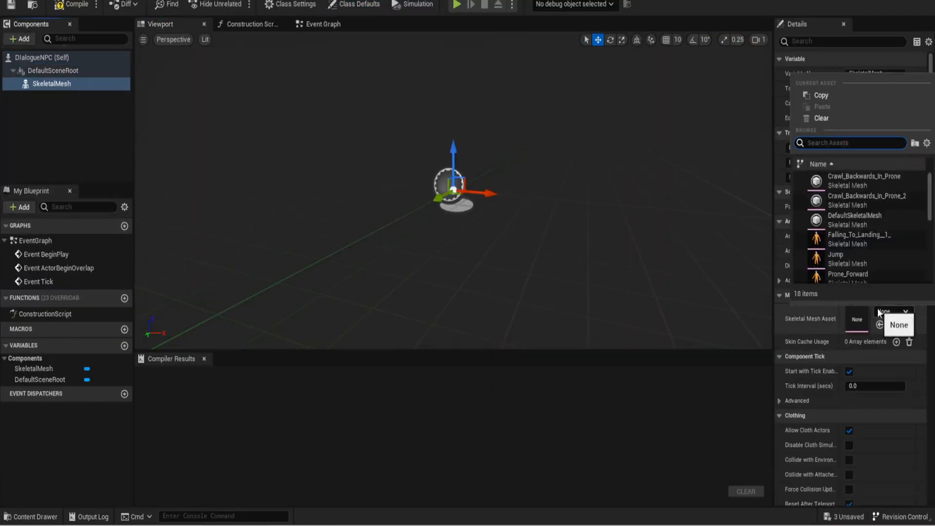
Set the skeletal mesh to TestSubjectMicheal_SM animated by TSM_AnimBP and compile.
{"action": "scroll", "scroll_direction": "down", "scroll_amount": 3}
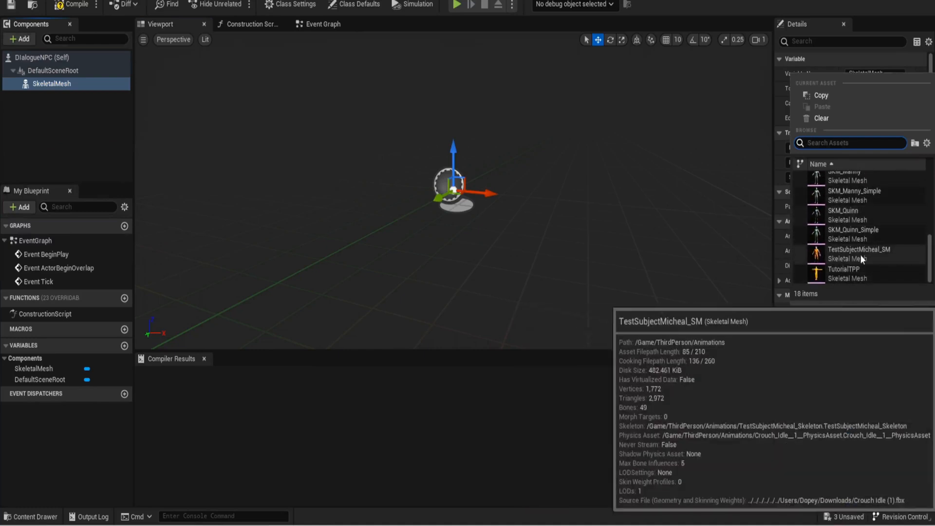
{"action": "left_click", "coordinate": [859, 249]}
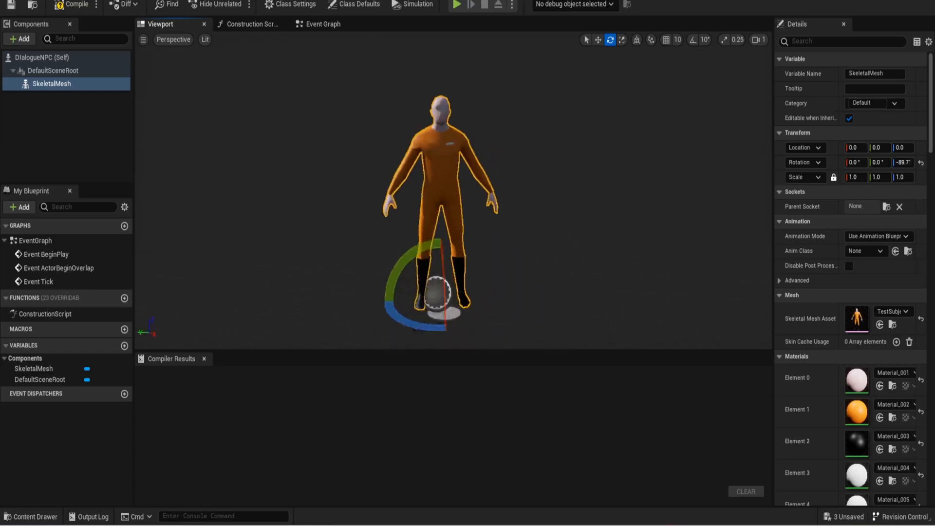
{"action": "left_click", "coordinate": [862, 250]}
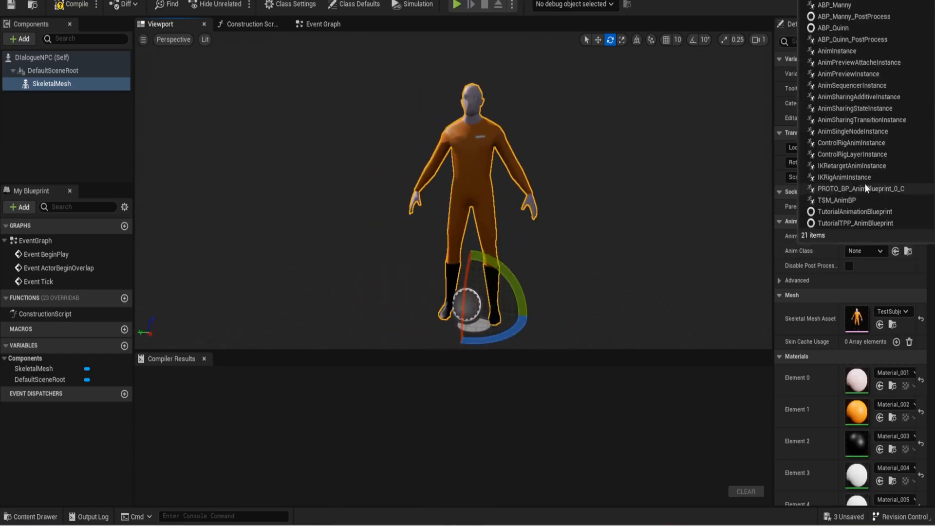
{"action": "left_click", "coordinate": [838, 200]}
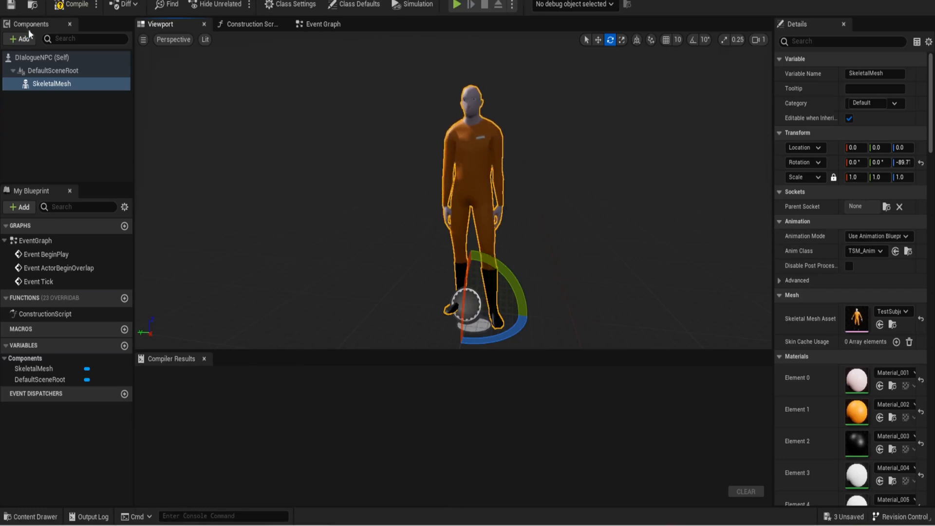
{"action": "left_click", "coordinate": [76, 4]}
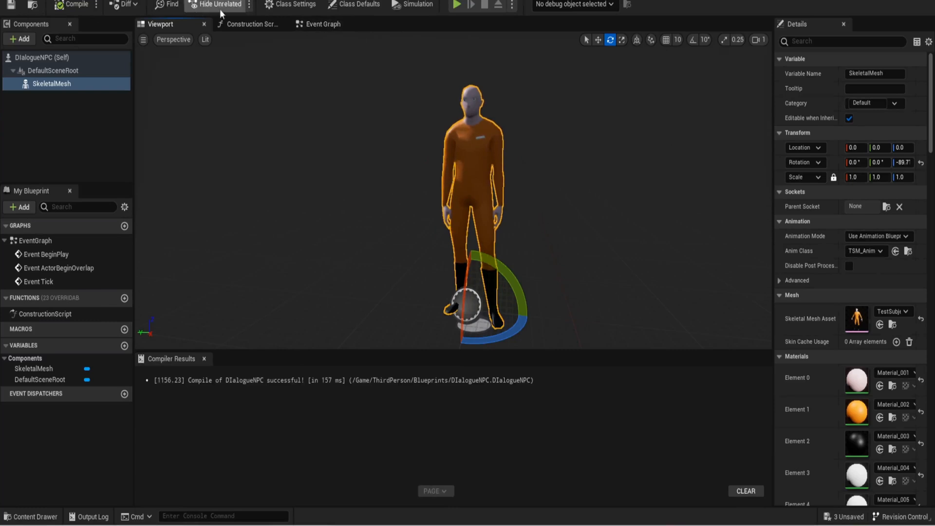
Implement the Interact BPI interface in DIalogueNPC's Class Settings.
{"action": "left_click", "coordinate": [294, 6]}
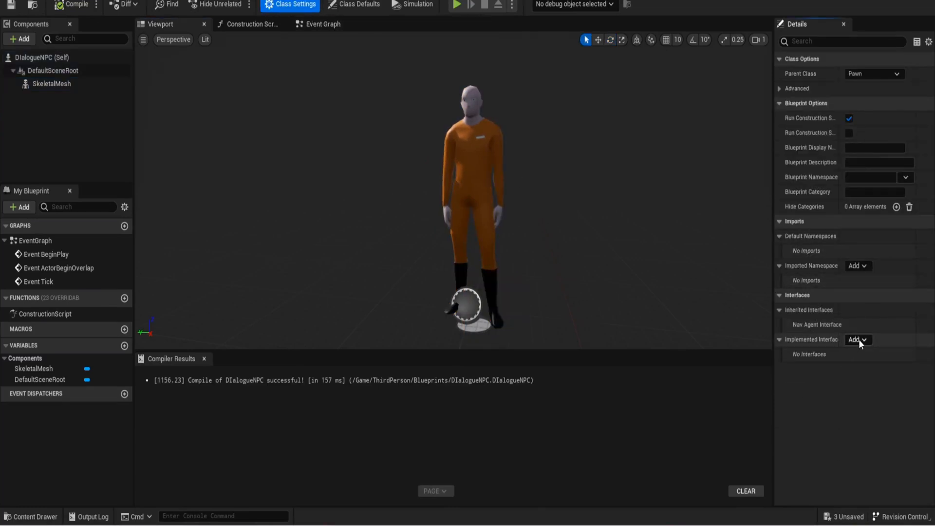
{"action": "left_click", "coordinate": [857, 339]}
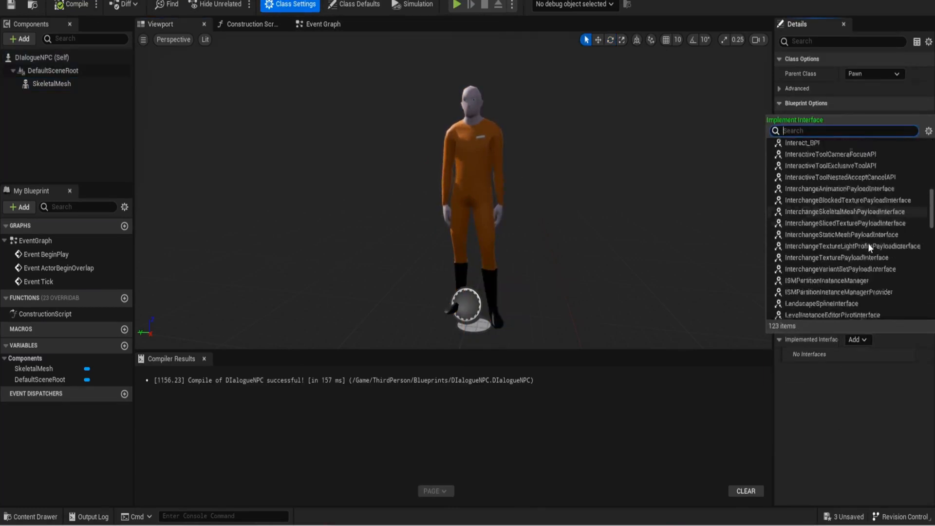
{"action": "type", "text": "intera"}
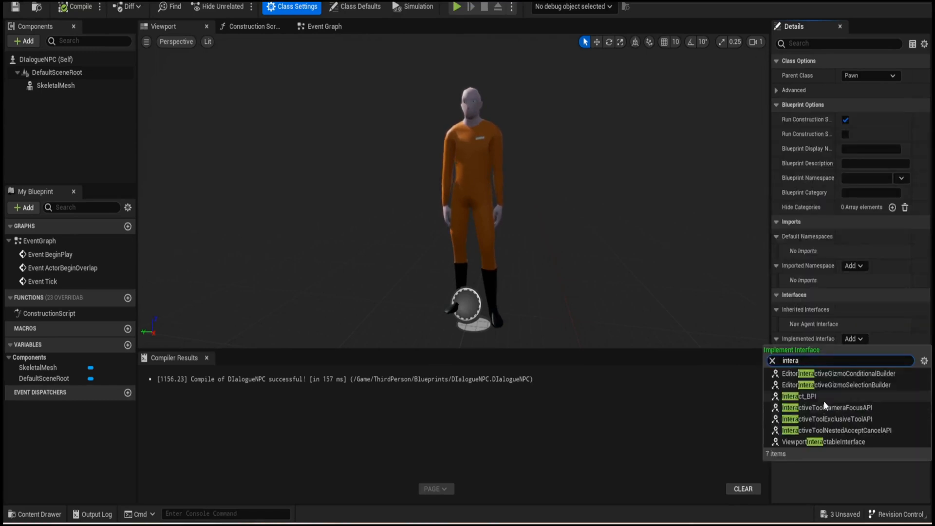
{"action": "left_click", "coordinate": [799, 396]}
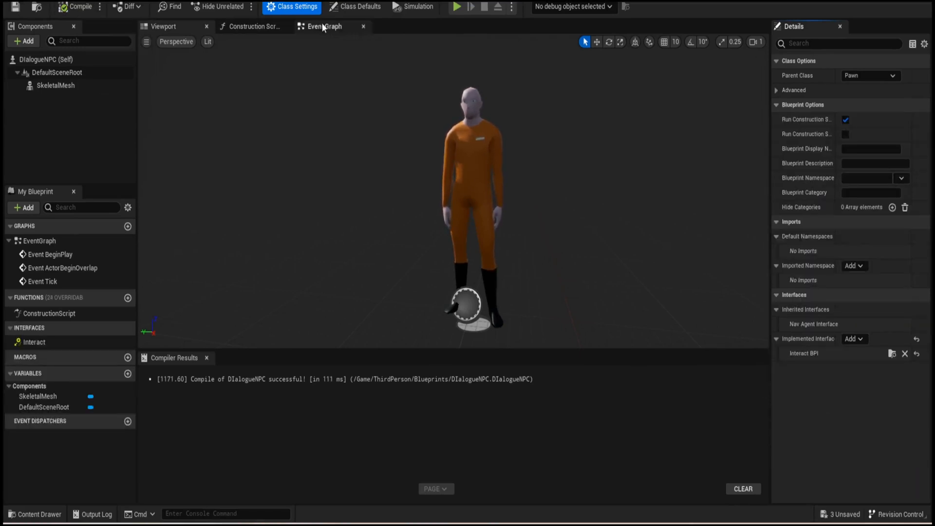
Remove the three default event nodes and add an Event Interact node to the graph.
{"action": "left_click", "coordinate": [324, 26]}
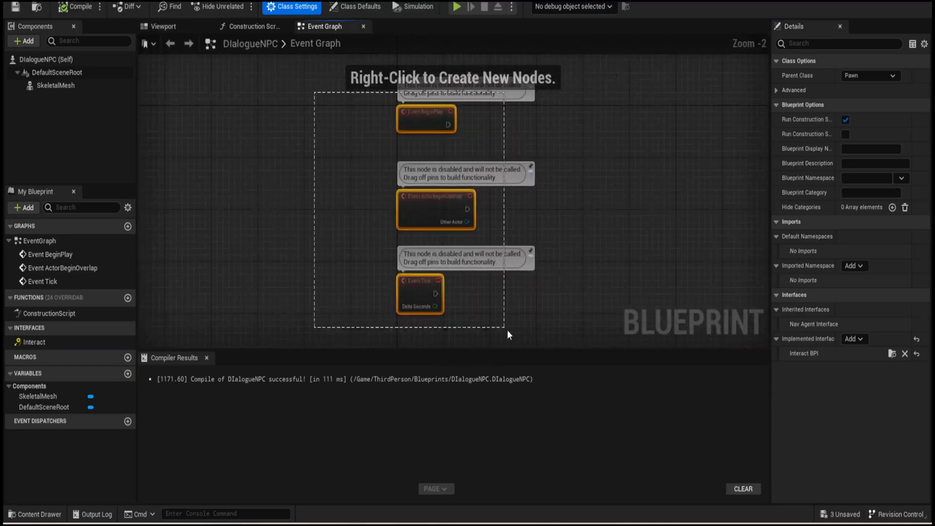
{"action": "right_click", "coordinate": [390, 149]}
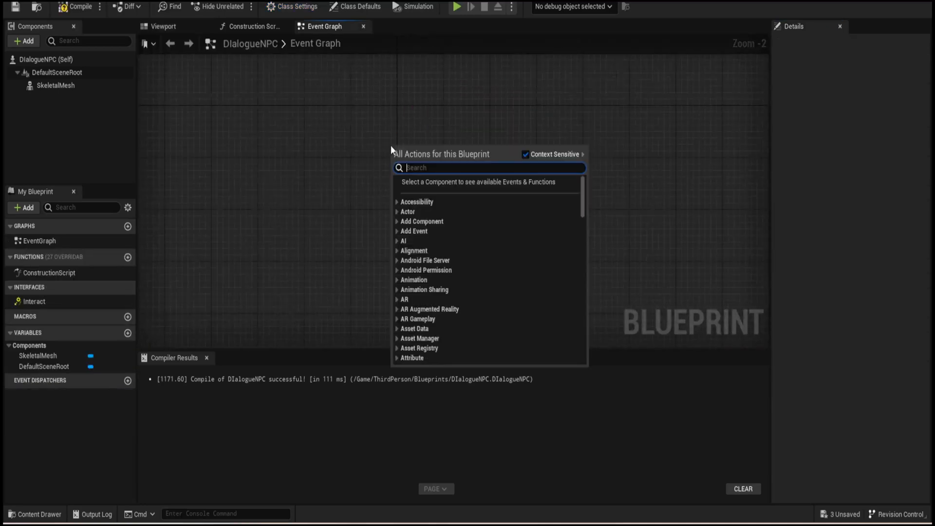
{"action": "type", "text": "Inter"}
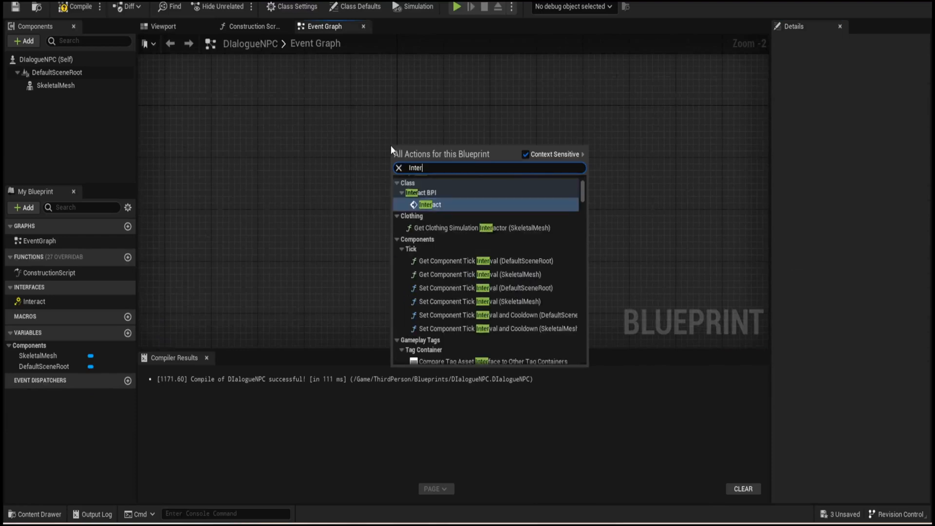
{"action": "left_click", "coordinate": [428, 203]}
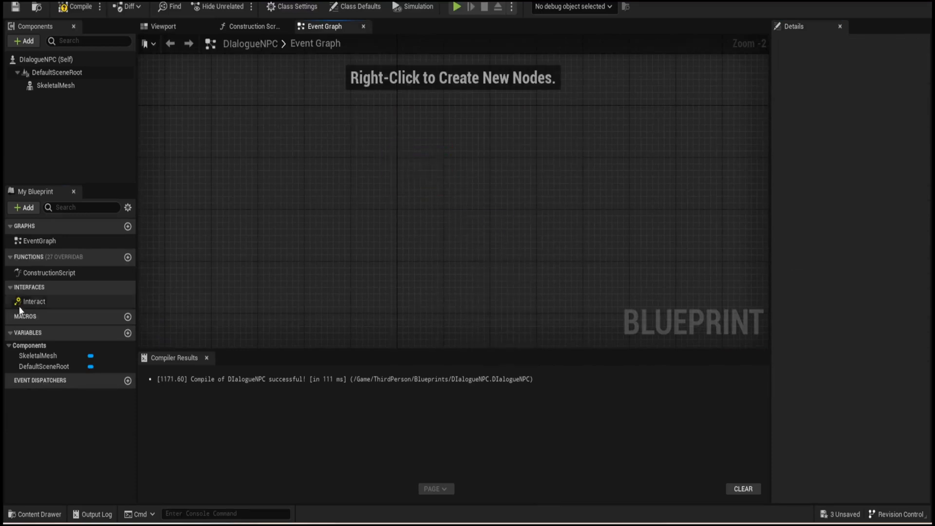
{"action": "double_click", "coordinate": [34, 301]}
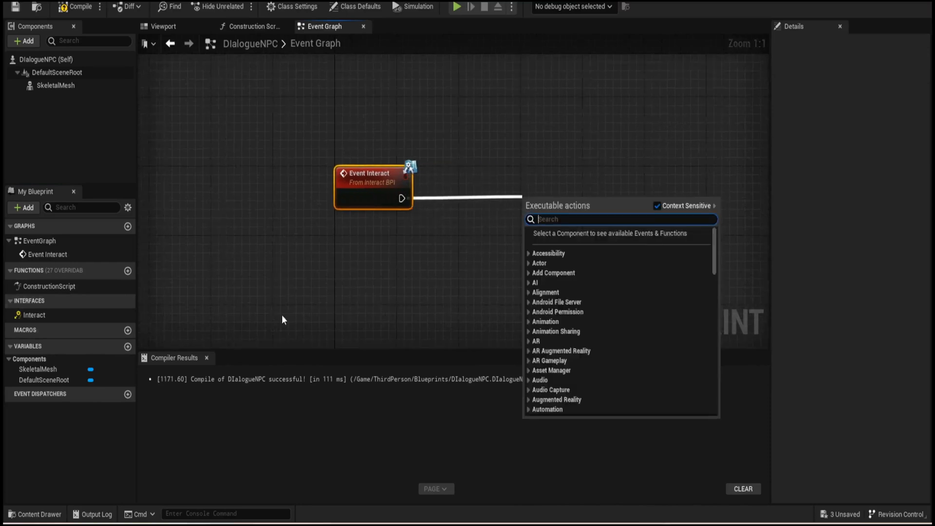
Chain Create Widget, Add to Viewport and a 3-second Delay after Event Interact, then search for Remove from Parent.
{"action": "type", "text": "Create widget"}
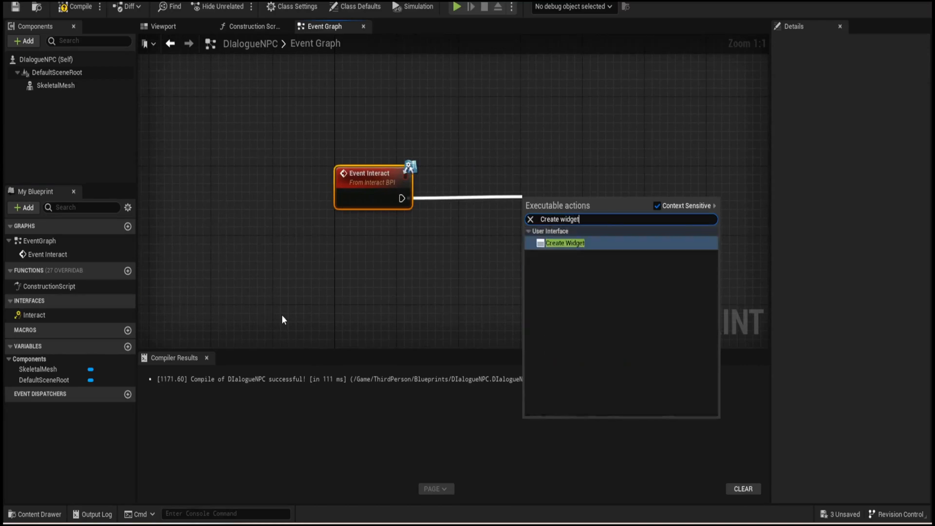
{"action": "left_click", "coordinate": [564, 243]}
{"action": "type", "text": "Add"}
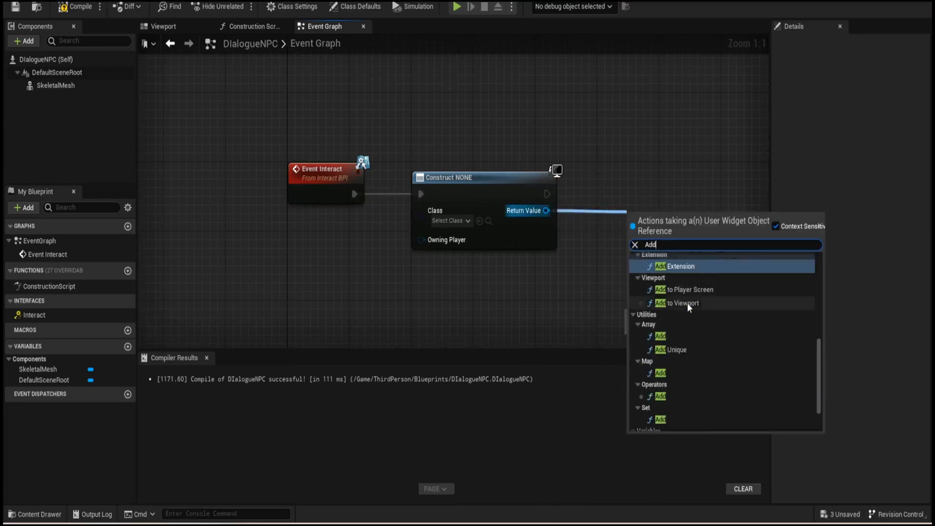
{"action": "left_click", "coordinate": [685, 303]}
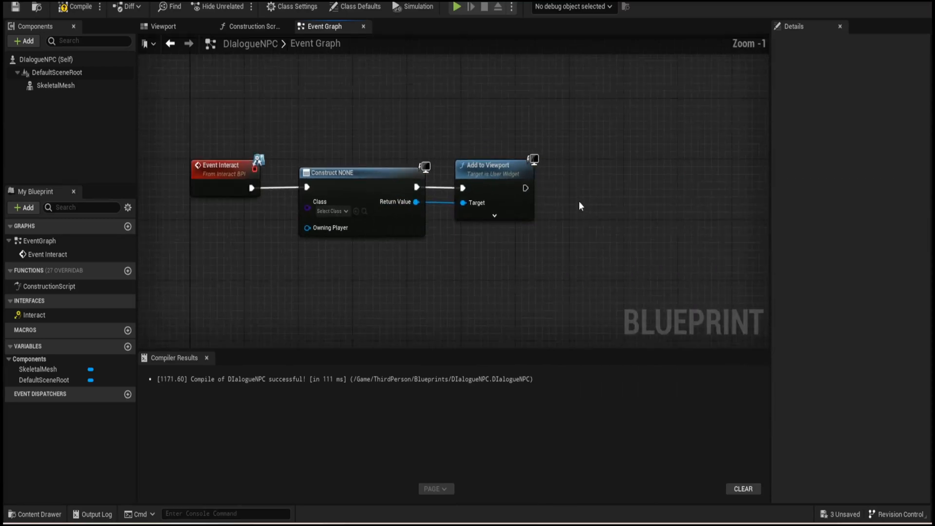
{"action": "mouse_move", "coordinate": [528, 188]}
{"action": "type", "text": "Delay"}
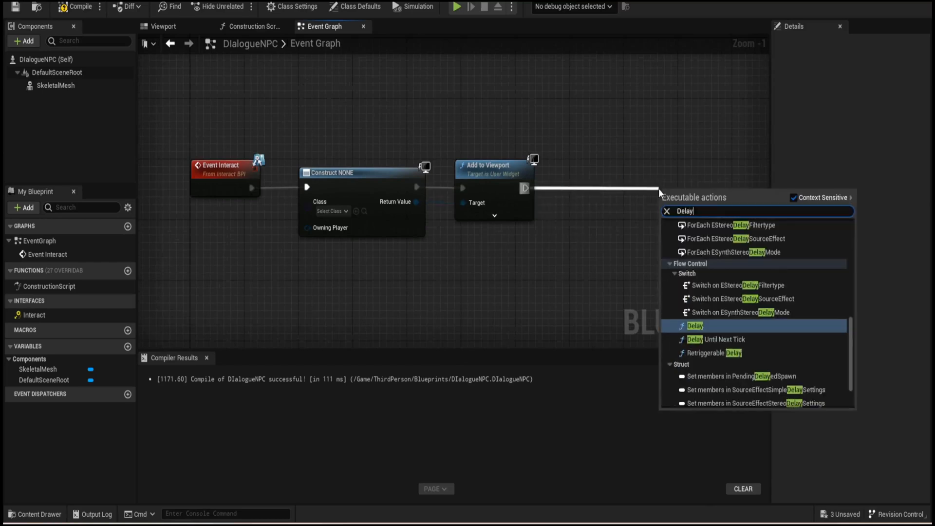
{"action": "left_click", "coordinate": [694, 325]}
{"action": "type", "text": "Dea"}
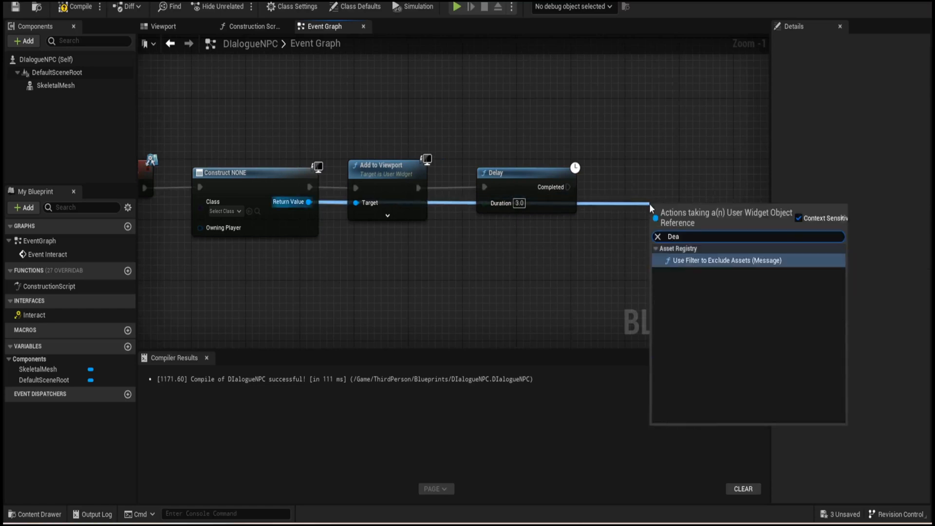
{"action": "left_click", "coordinate": [657, 236]}
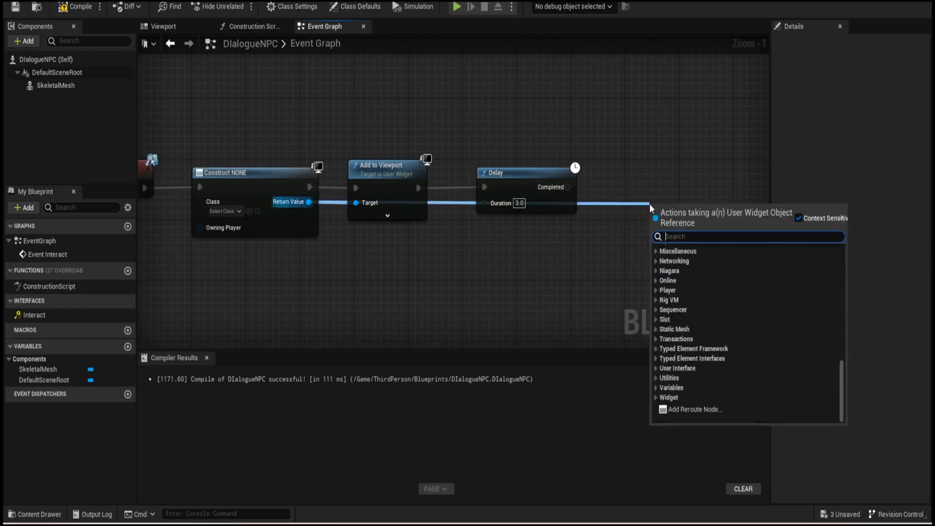
{"action": "type", "text": "remove"}
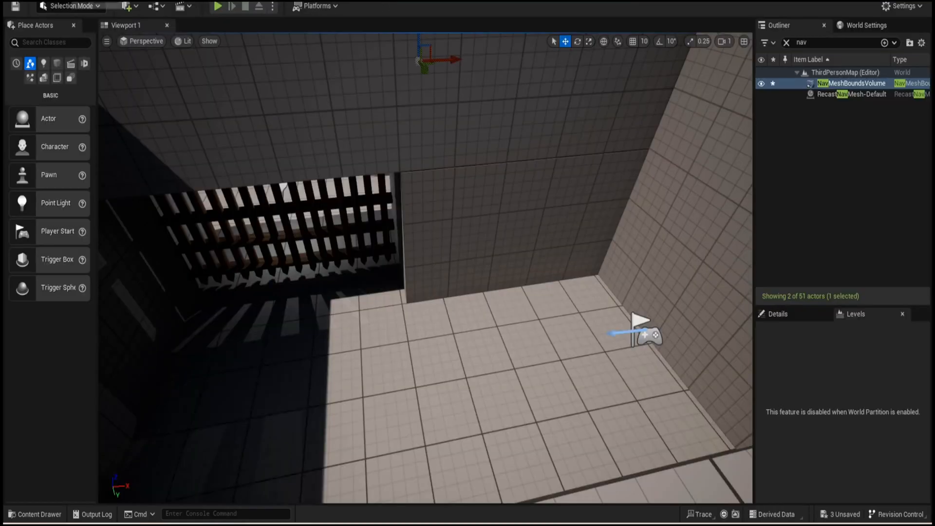
Create a new Widget Blueprint for the dialogue in the ThirdPerson Blueprints folder.
{"action": "left_click", "coordinate": [34, 514]}
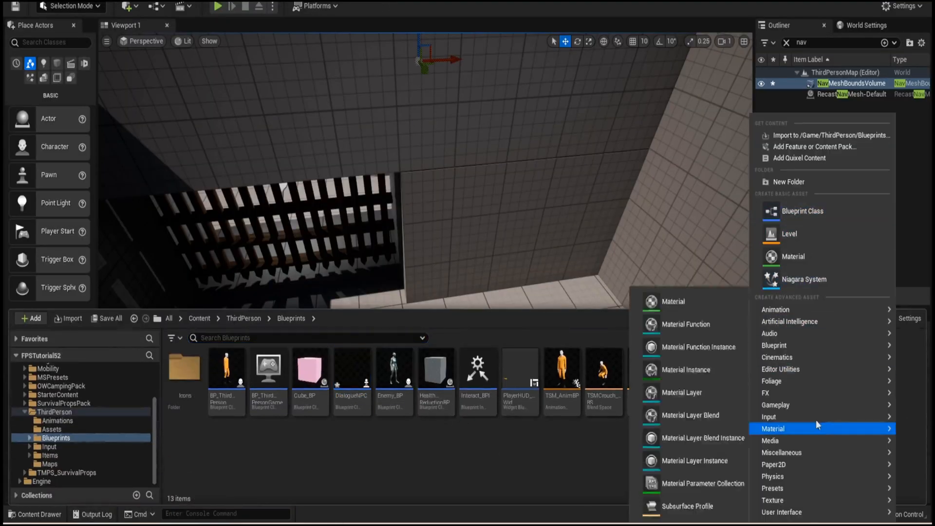
{"action": "mouse_move", "coordinate": [817, 463]}
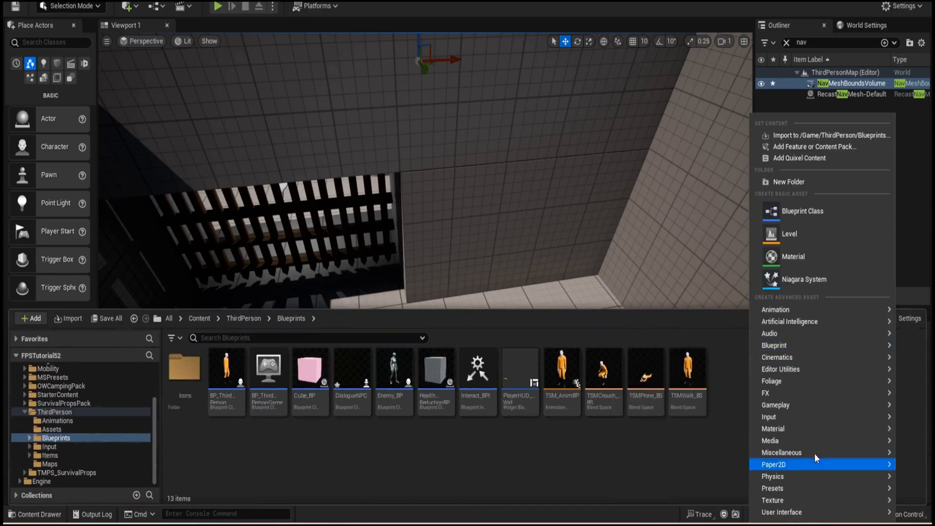
{"action": "left_click", "coordinate": [781, 511]}
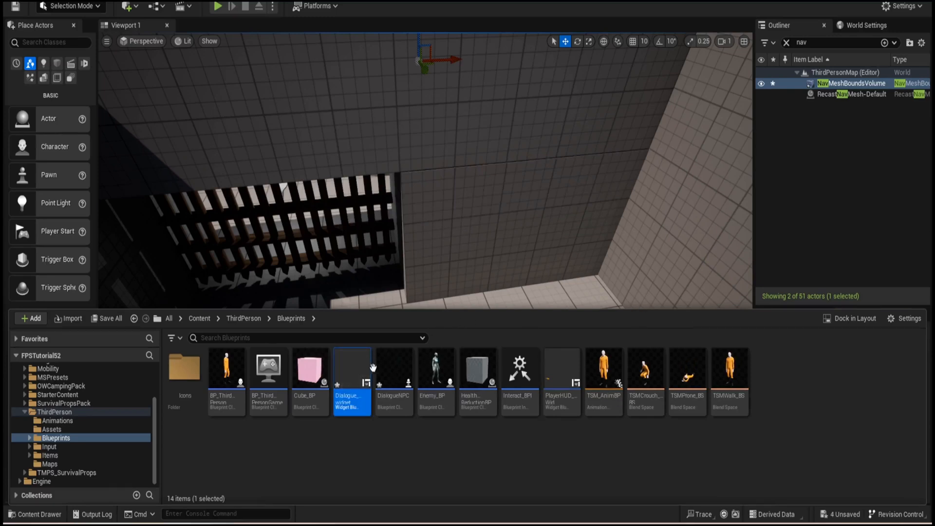
Add a Canvas Panel holding a 1000×200 image near the bottom of the Dialogue widget.
{"action": "double_click", "coordinate": [352, 368]}
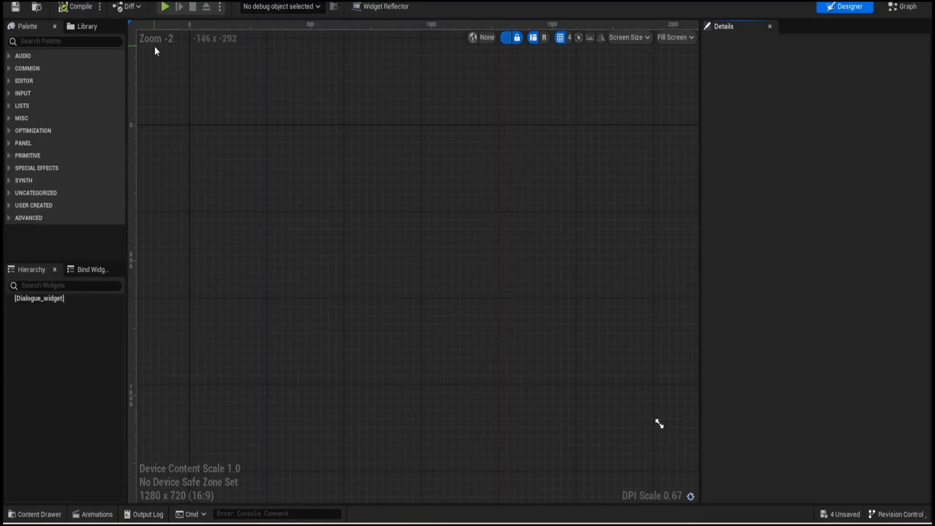
{"action": "type", "text": "ca"}
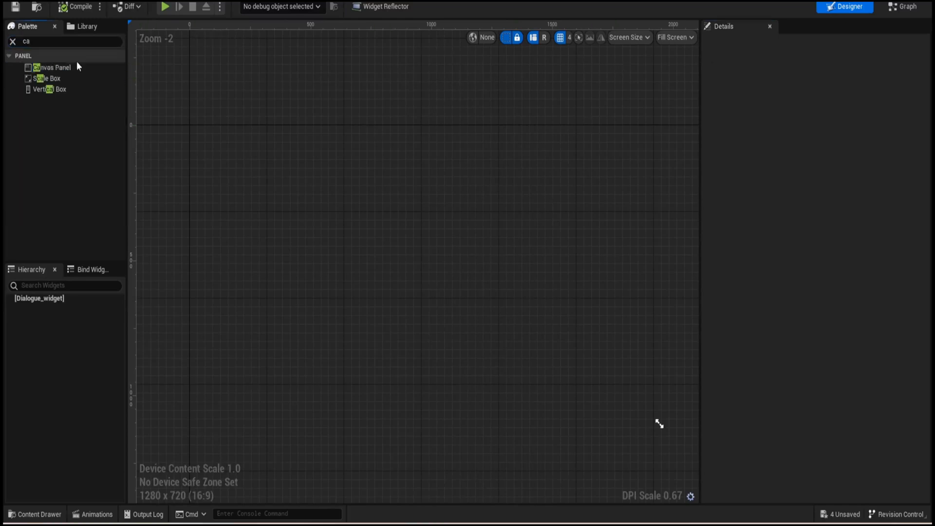
{"action": "triple_click", "coordinate": [65, 41]}
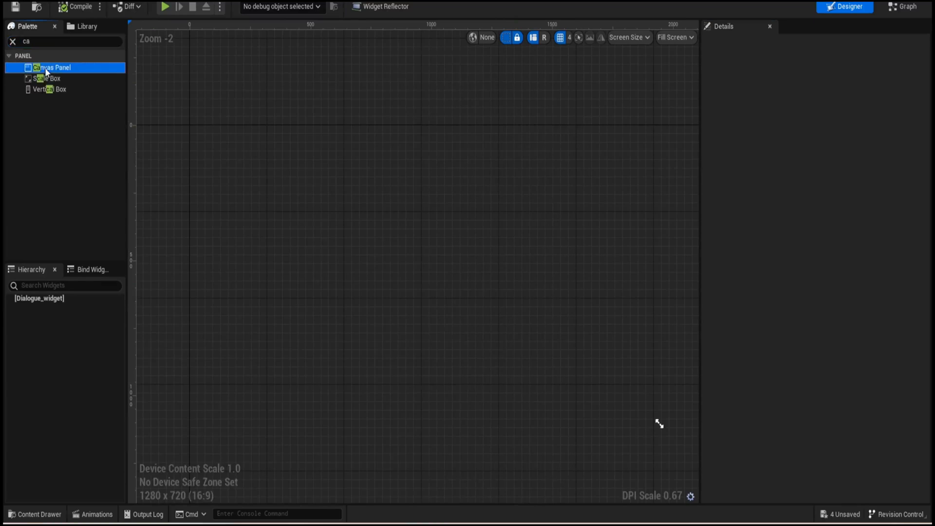
{"action": "left_click", "coordinate": [50, 67]}
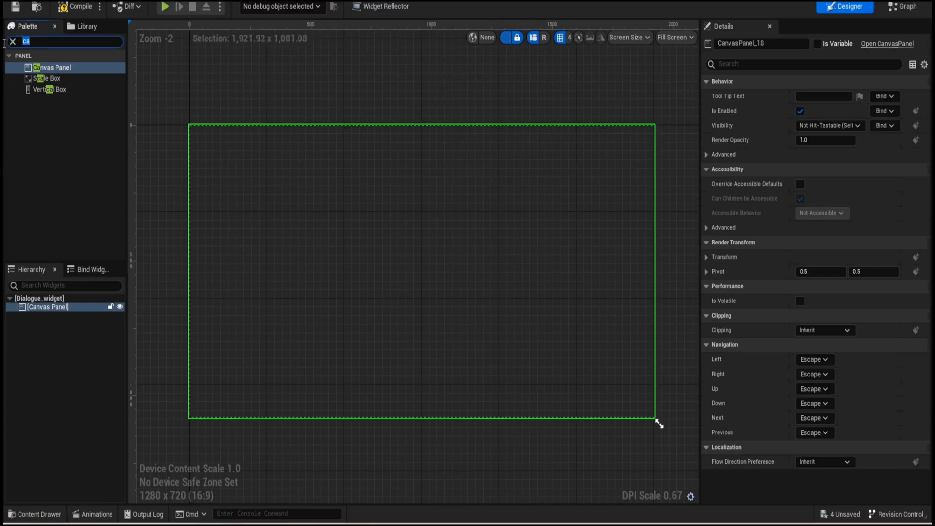
{"action": "type", "text": "Image"}
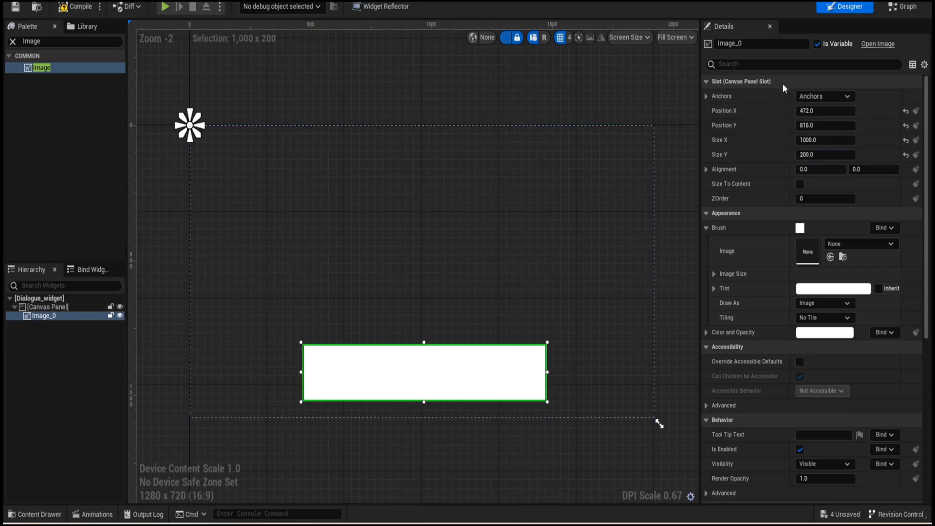
Anchor the dialogue image to the bottom centre and collapse its Brush settings.
{"action": "left_click", "coordinate": [846, 97]}
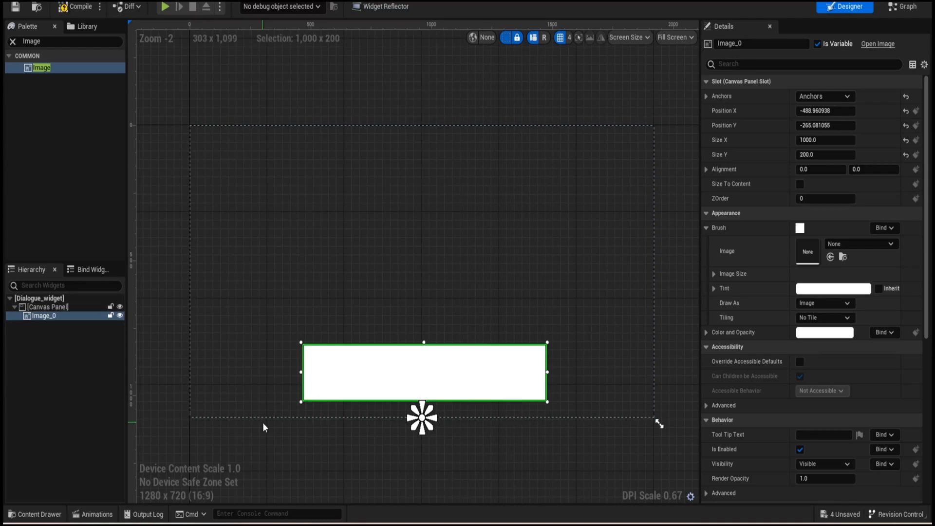
{"action": "mouse_move", "coordinate": [594, 396]}
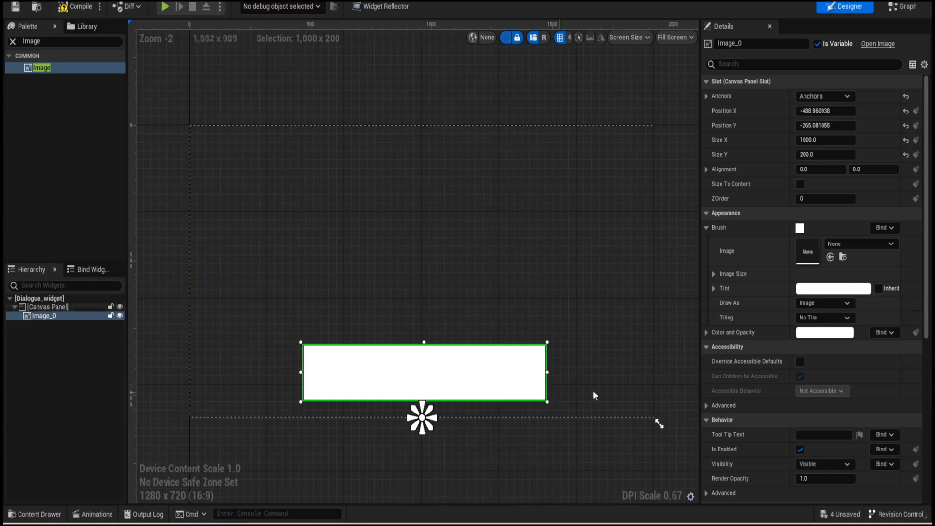
{"action": "left_click", "coordinate": [707, 228]}
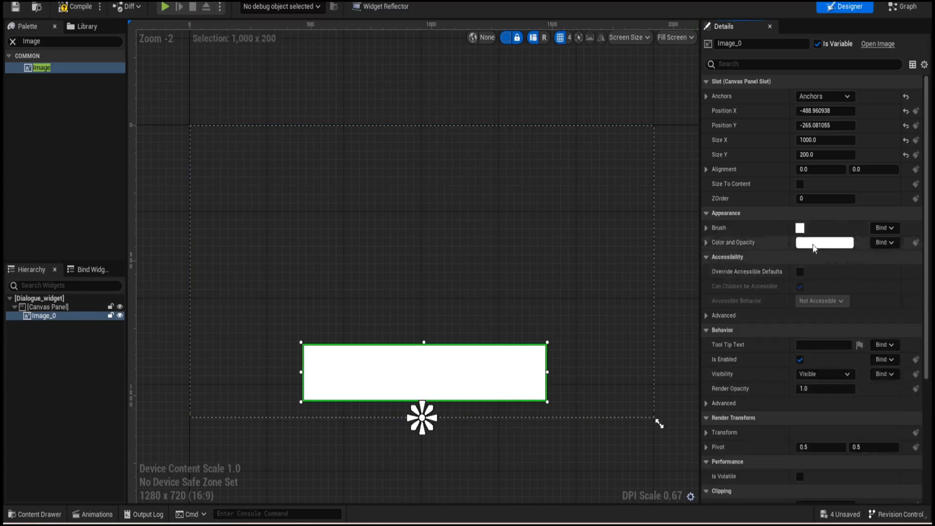
Tint Image_0 semi-transparent black at 50% opacity and draw its brush as a Rounded Box.
{"action": "left_click", "coordinate": [825, 243]}
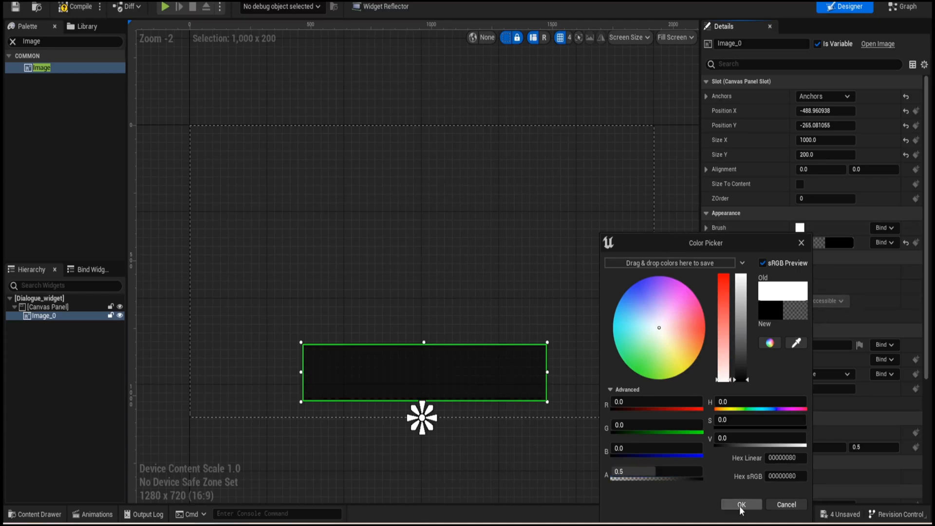
{"action": "left_click", "coordinate": [740, 504]}
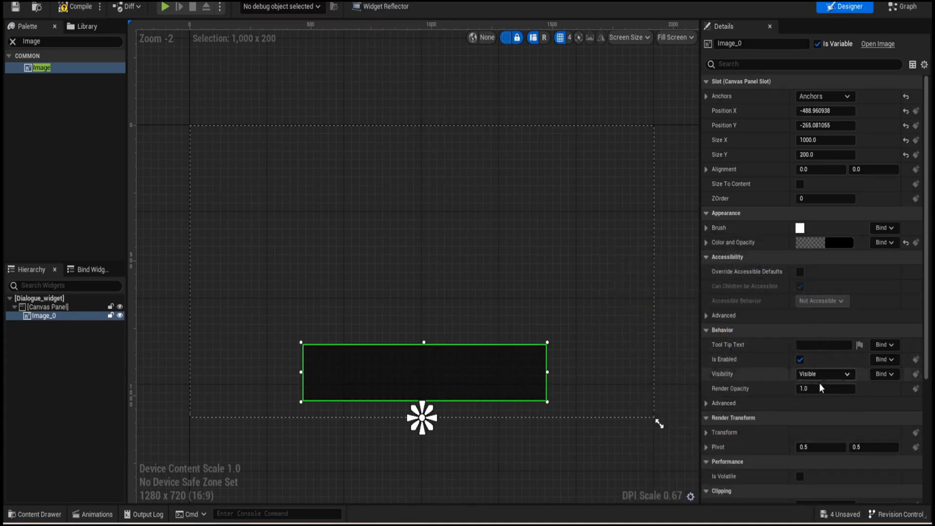
{"action": "left_click", "coordinate": [707, 227]}
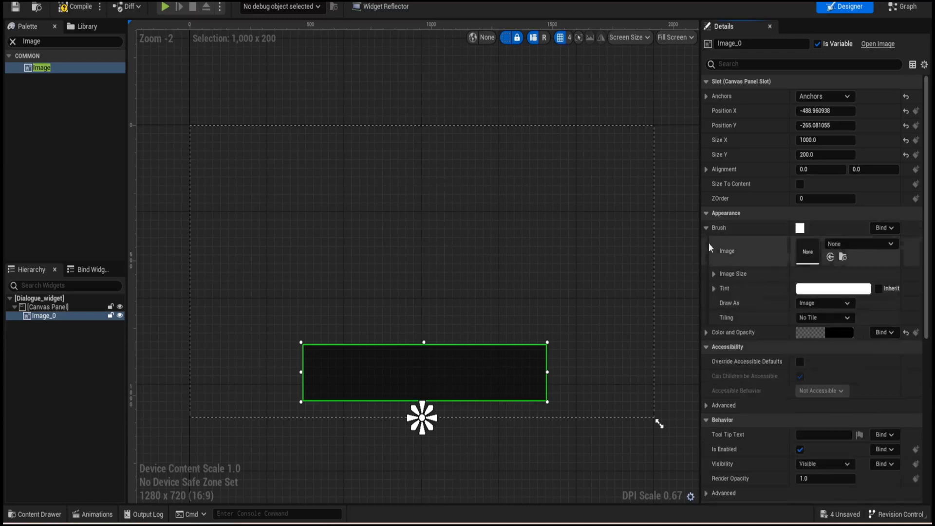
{"action": "left_click", "coordinate": [824, 303]}
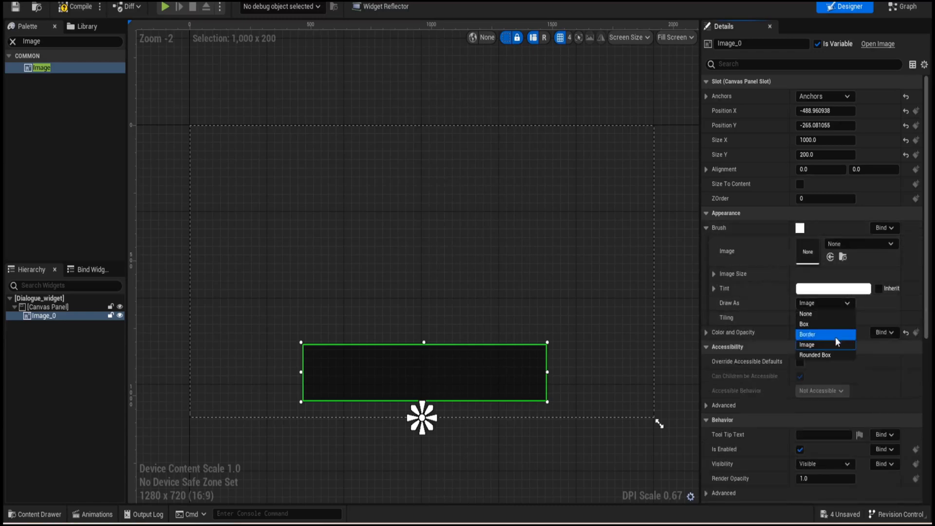
{"action": "mouse_move", "coordinate": [825, 334]}
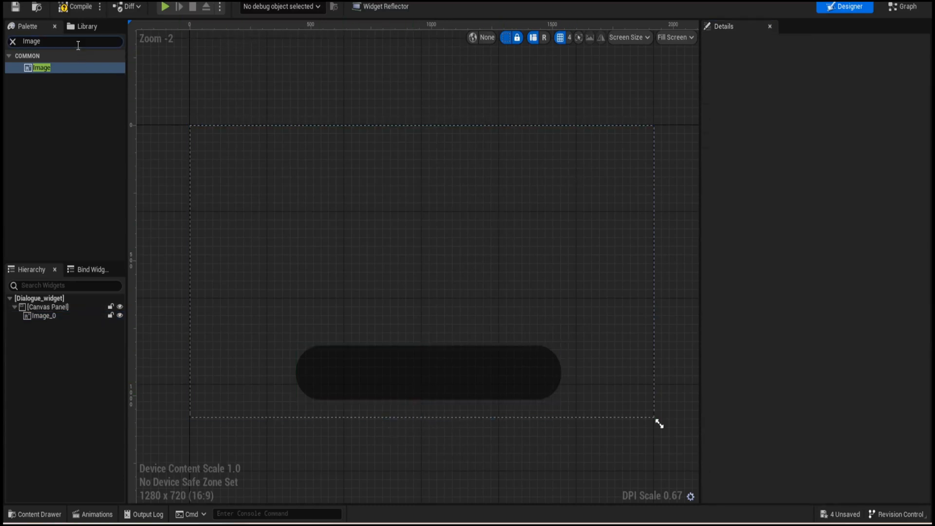
Place a Text widget from the Palette over the rounded box with centred justification.
{"action": "type", "text": "Text"}
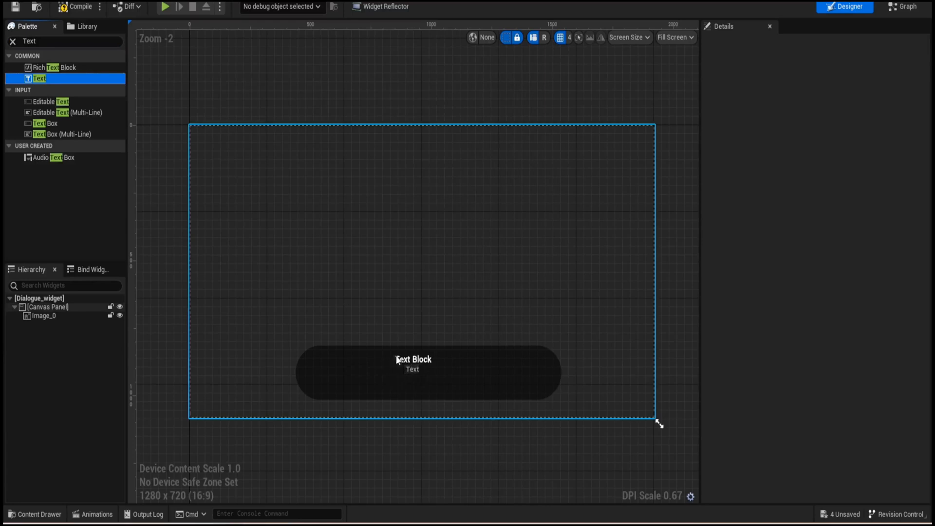
{"action": "left_click", "coordinate": [413, 358]}
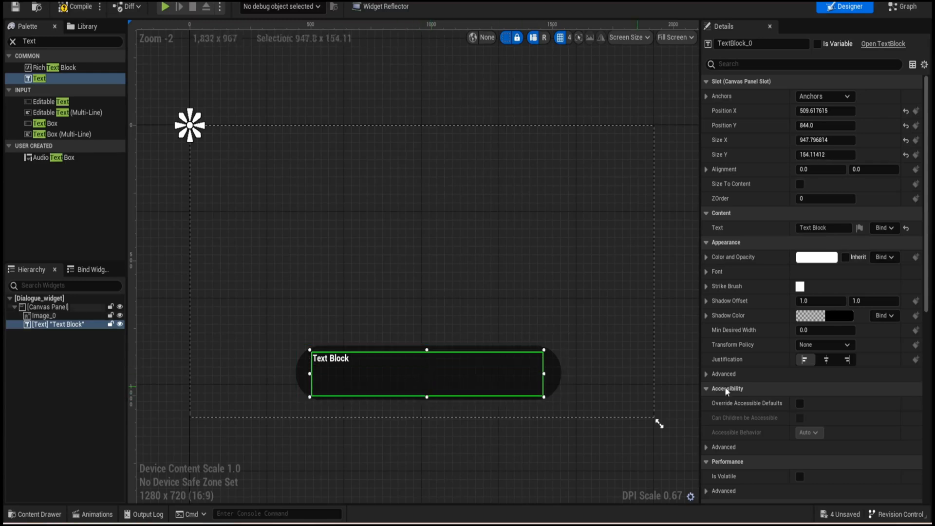
{"action": "mouse_move", "coordinate": [826, 360]}
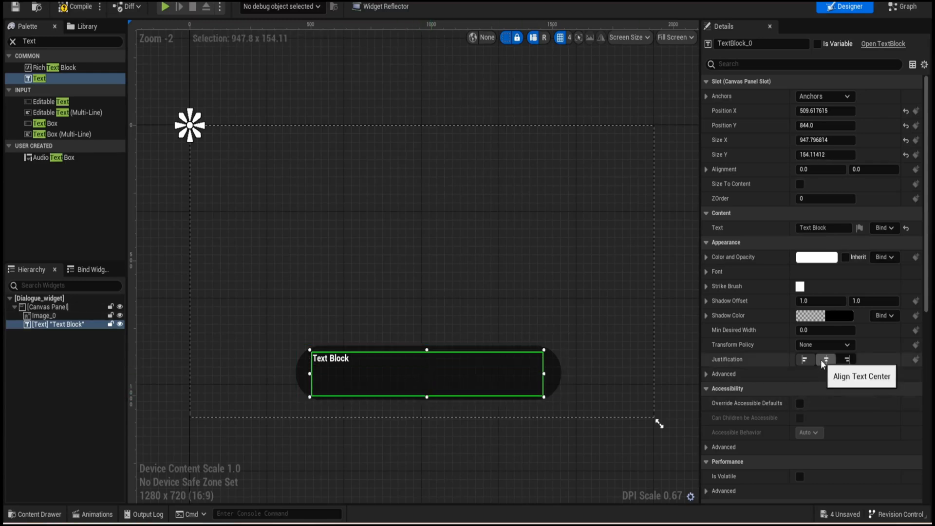
{"action": "left_click", "coordinate": [824, 360]}
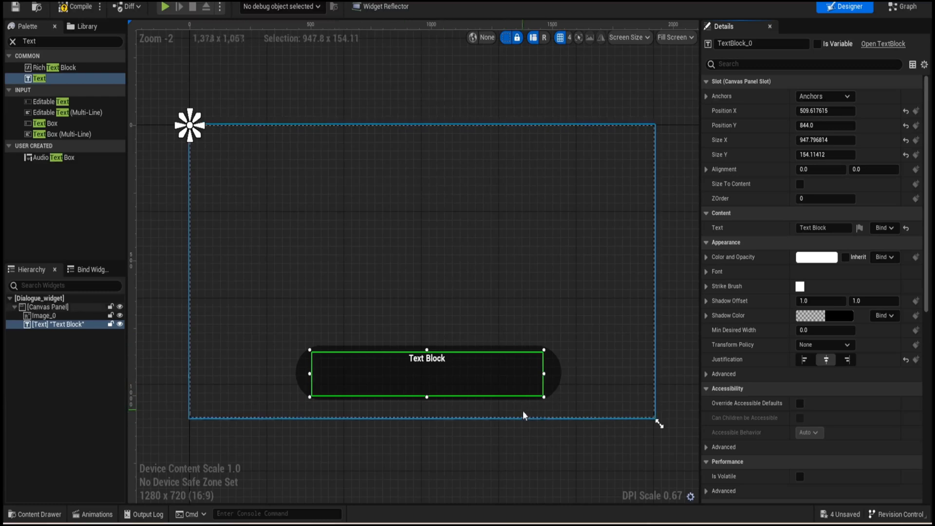
Enable Auto Wrap Text on the text block and anchor it bottom-centre like the background image.
{"action": "scroll", "scroll_direction": "down", "scroll_amount": 3}
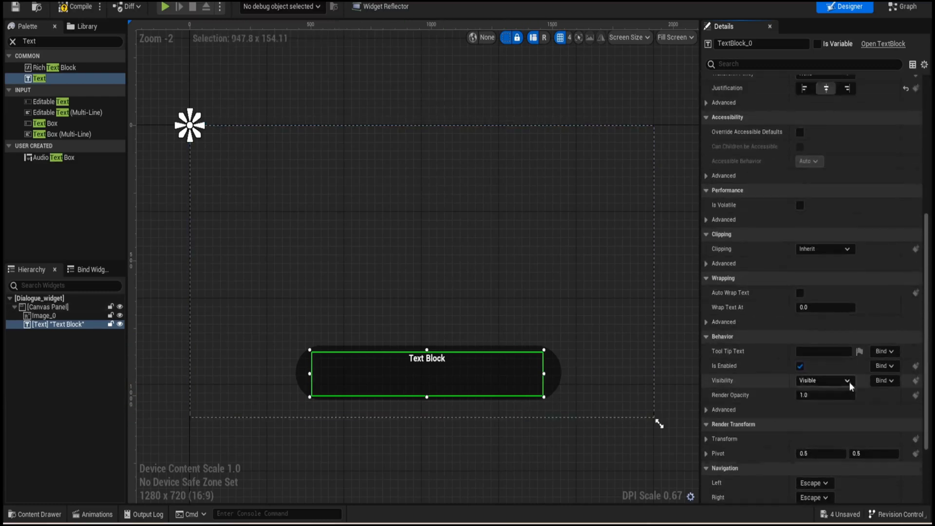
{"action": "mouse_move", "coordinate": [780, 280]}
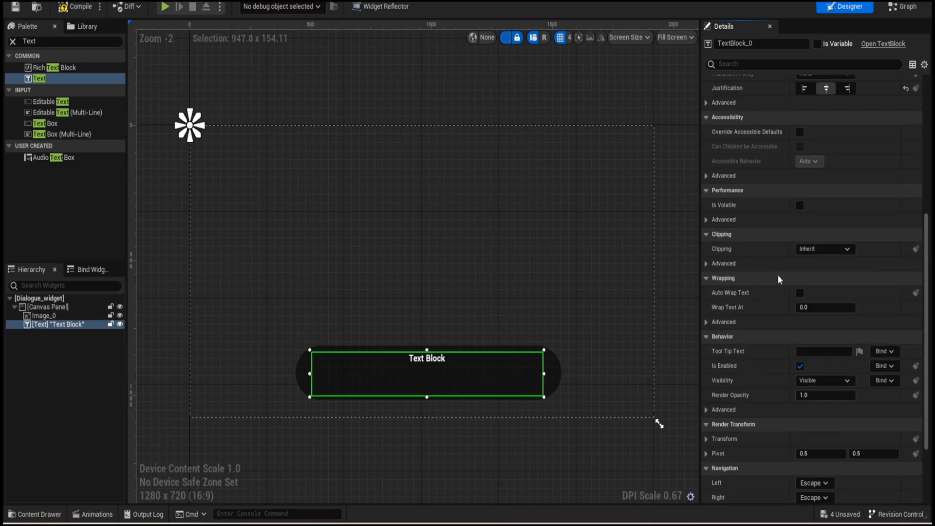
{"action": "left_click", "coordinate": [801, 293]}
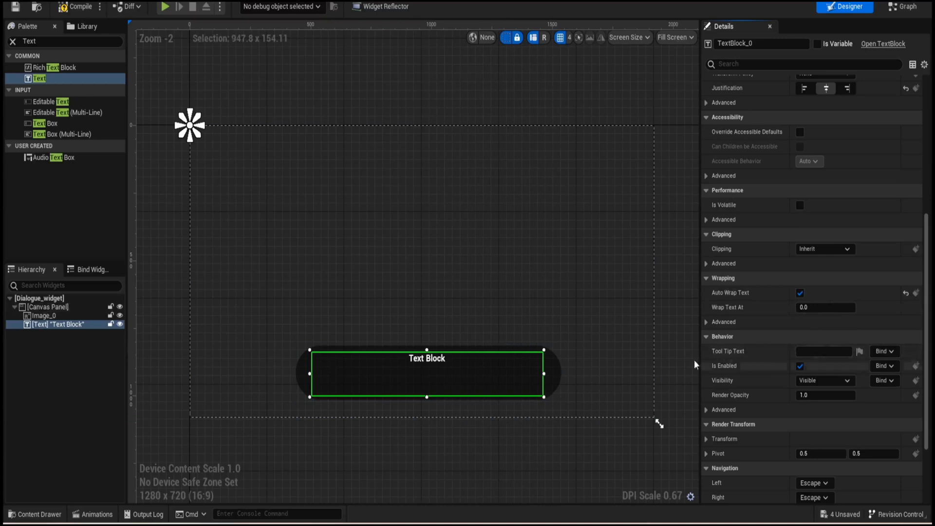
{"action": "mouse_move", "coordinate": [537, 367]}
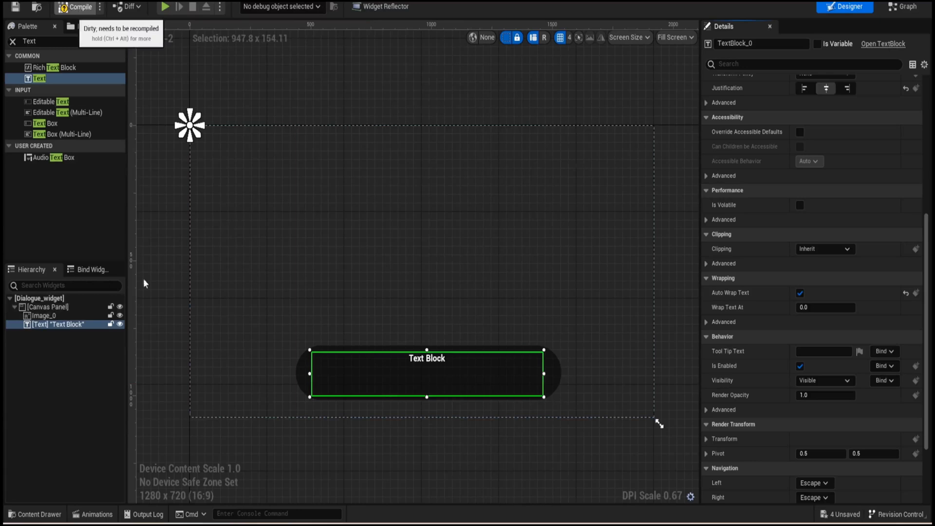
{"action": "mouse_move", "coordinate": [804, 96]}
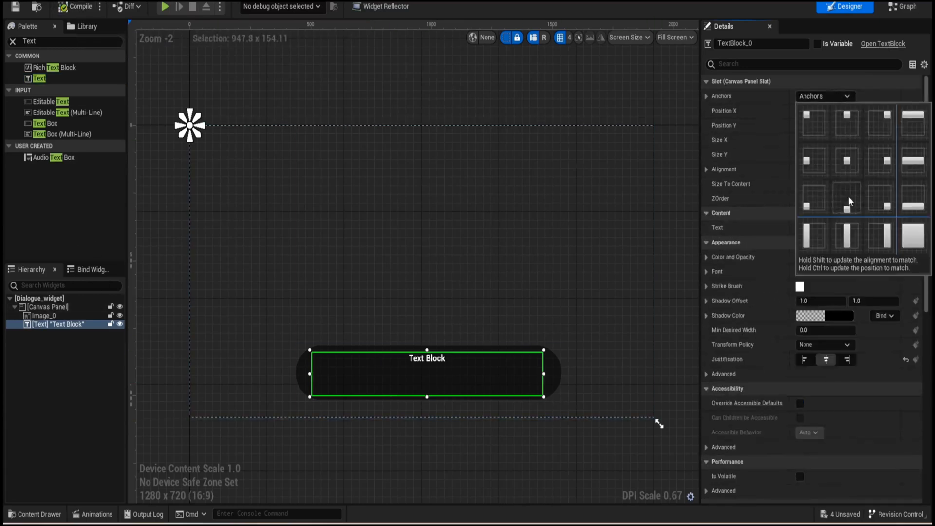
{"action": "left_click", "coordinate": [44, 316]}
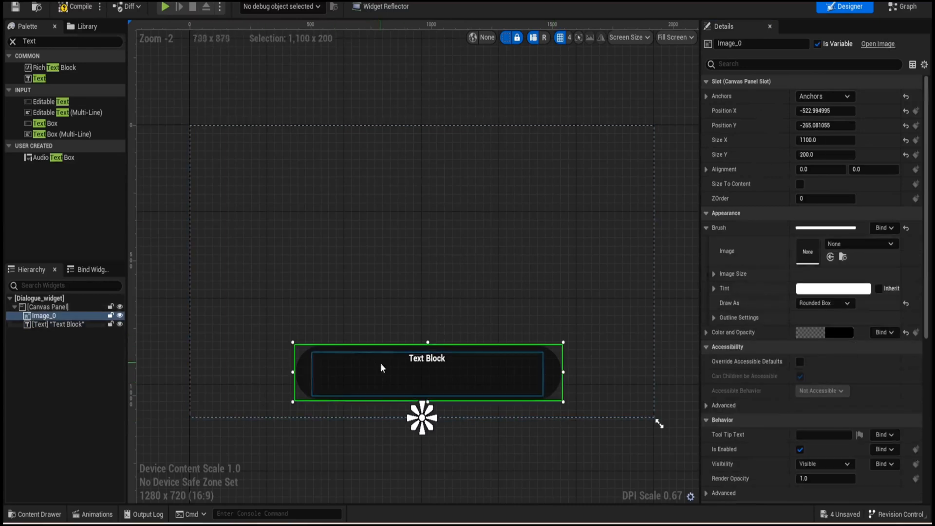
{"action": "left_click", "coordinate": [57, 323]}
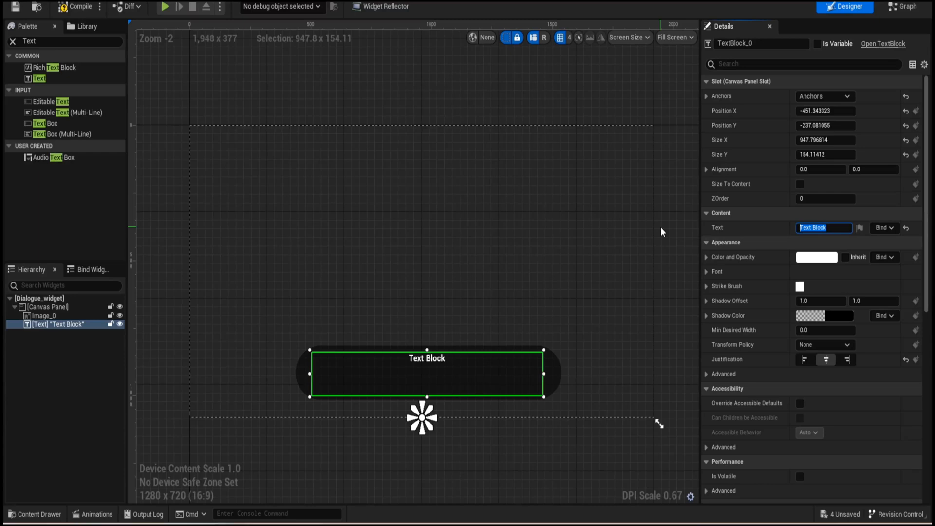
{"action": "mouse_move", "coordinate": [910, 7]}
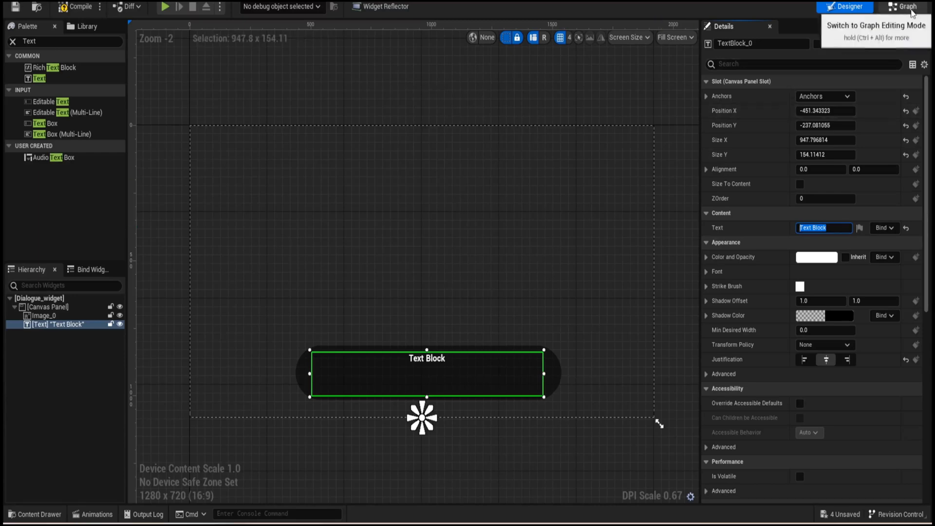
Name the text block DialogueText, mark it Is Variable, and move to the widget graph.
{"action": "left_click", "coordinate": [906, 7]}
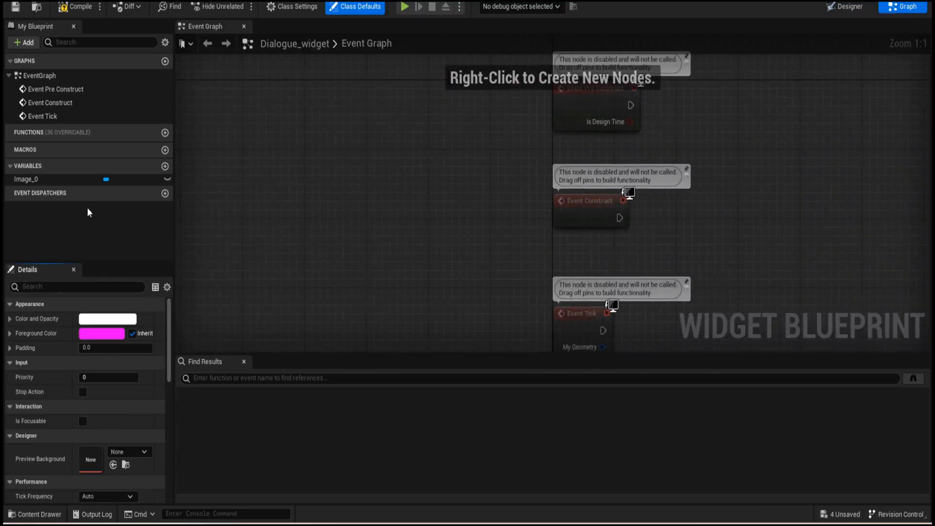
{"action": "left_click", "coordinate": [844, 7]}
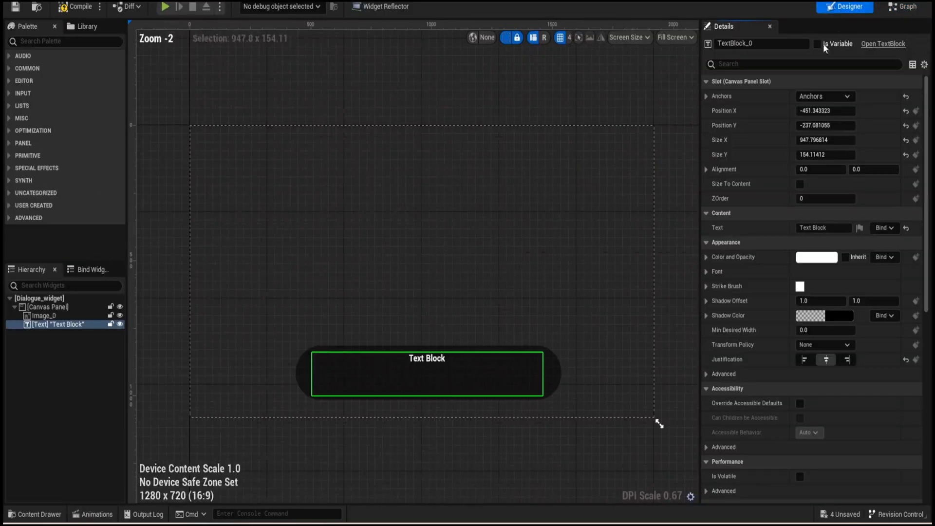
{"action": "left_click", "coordinate": [425, 373]}
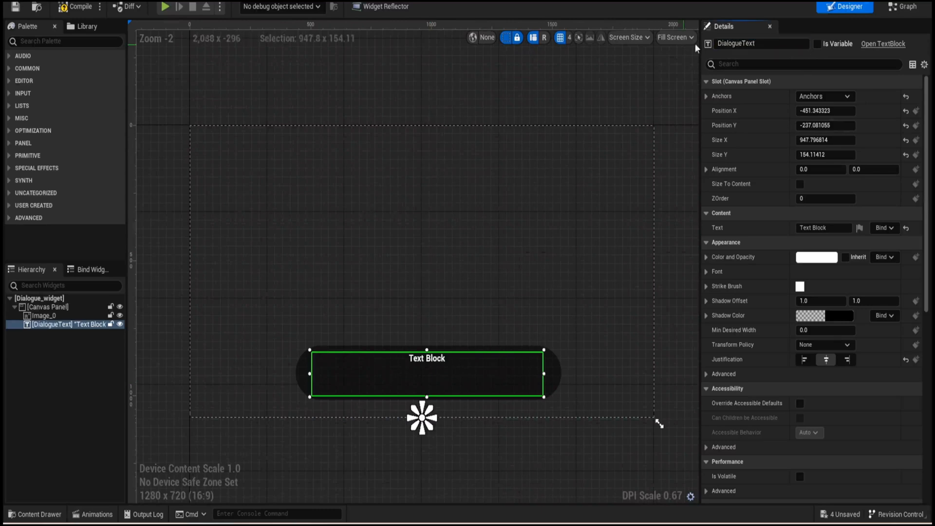
{"action": "left_click", "coordinate": [816, 44]}
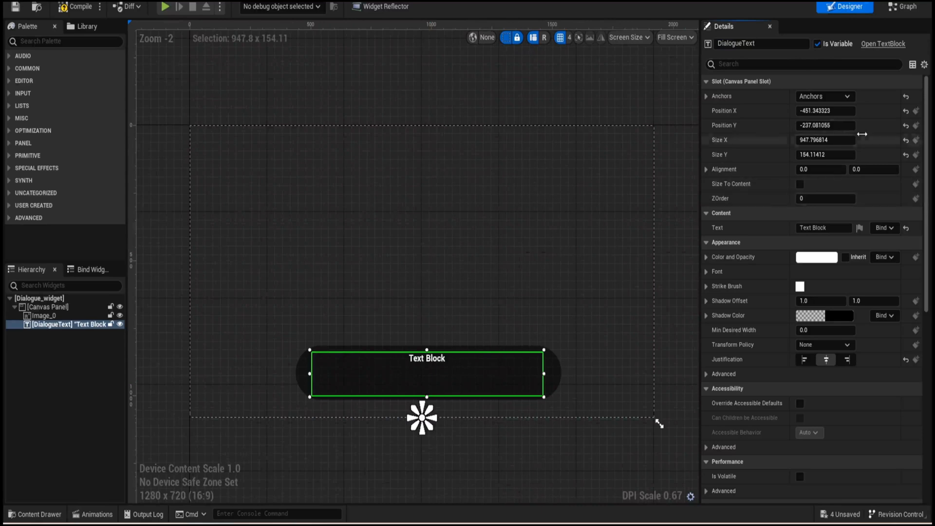
{"action": "left_click", "coordinate": [901, 7]}
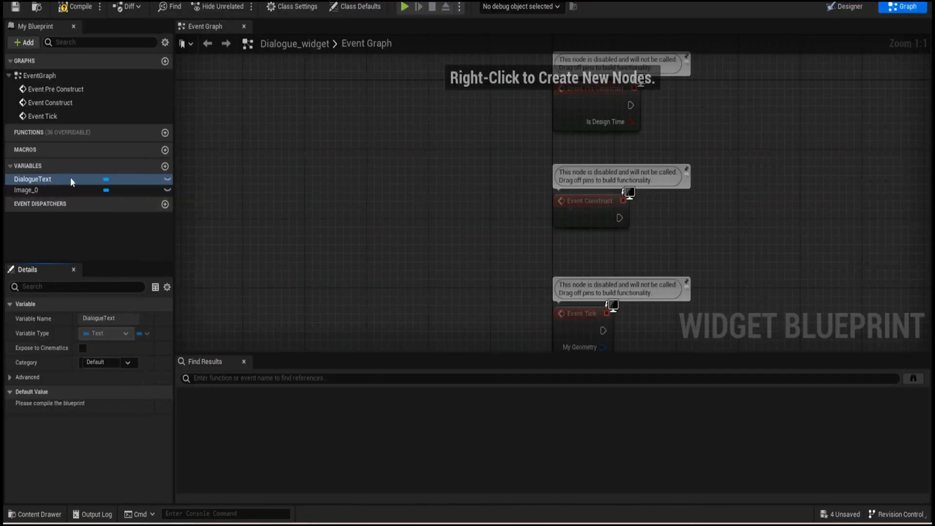
Wire Event Construct to a Set Text node targeting DialogueText, dropping the unused default events.
{"action": "scroll", "scroll_direction": "down", "scroll_amount": 3}
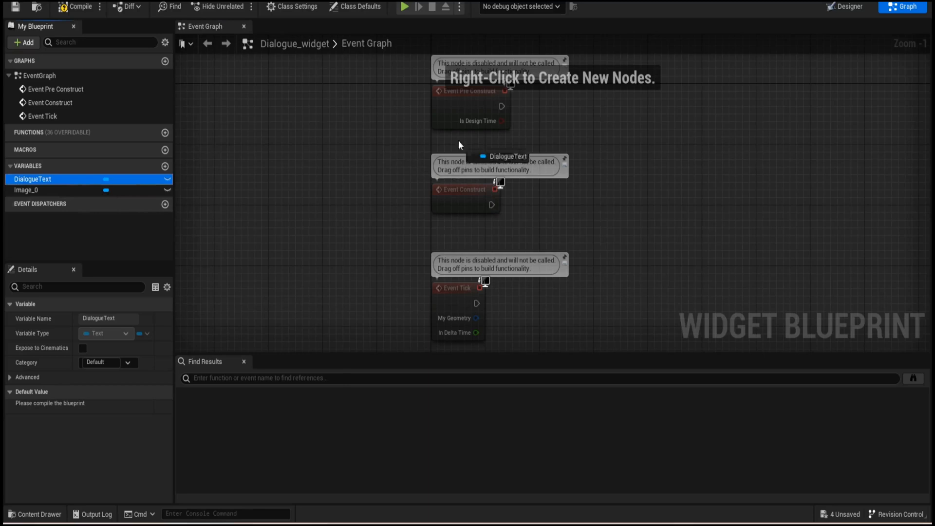
{"action": "left_click", "coordinate": [479, 146]}
{"action": "type", "text": "S"}
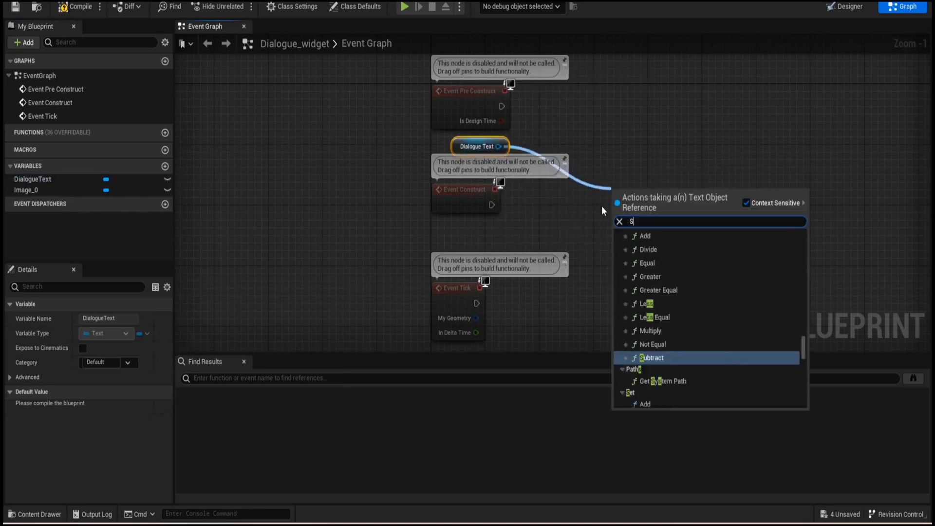
{"action": "type", "text": "et text"}
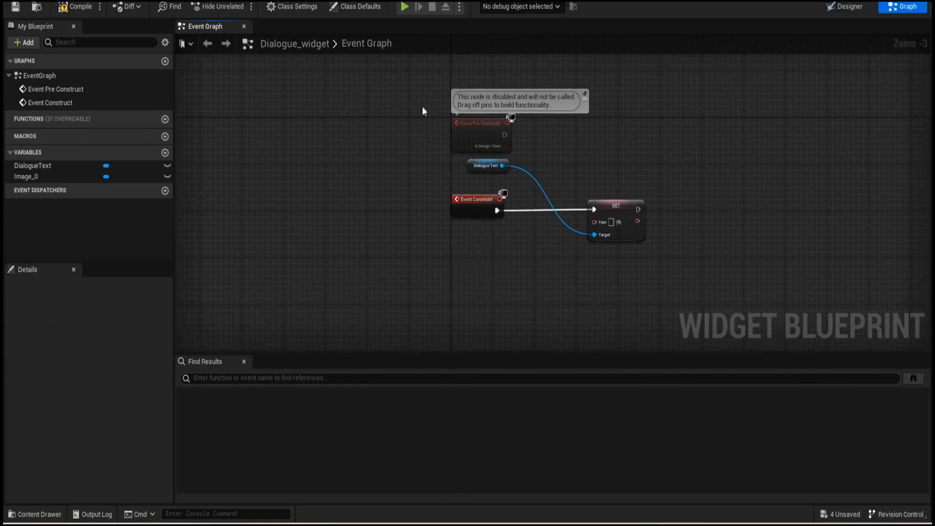
{"action": "left_click", "coordinate": [483, 182]}
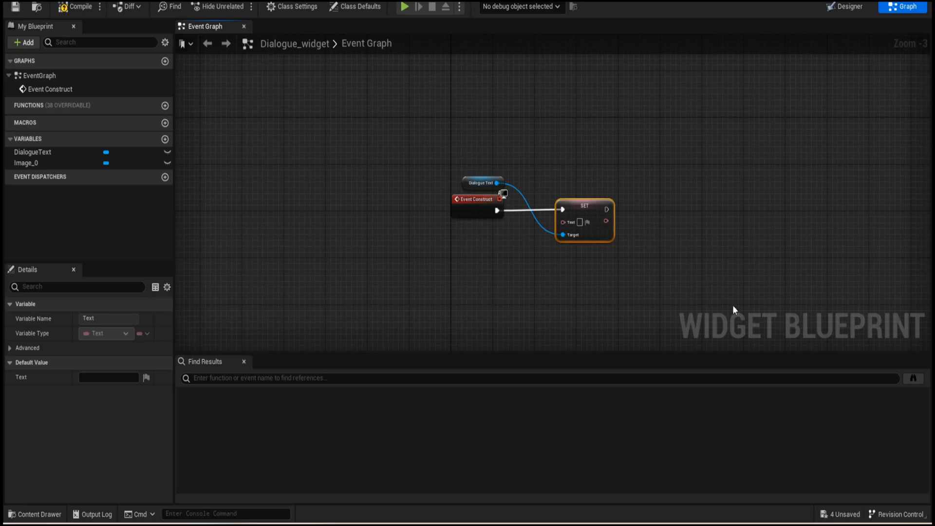
{"action": "mouse_move", "coordinate": [530, 233]}
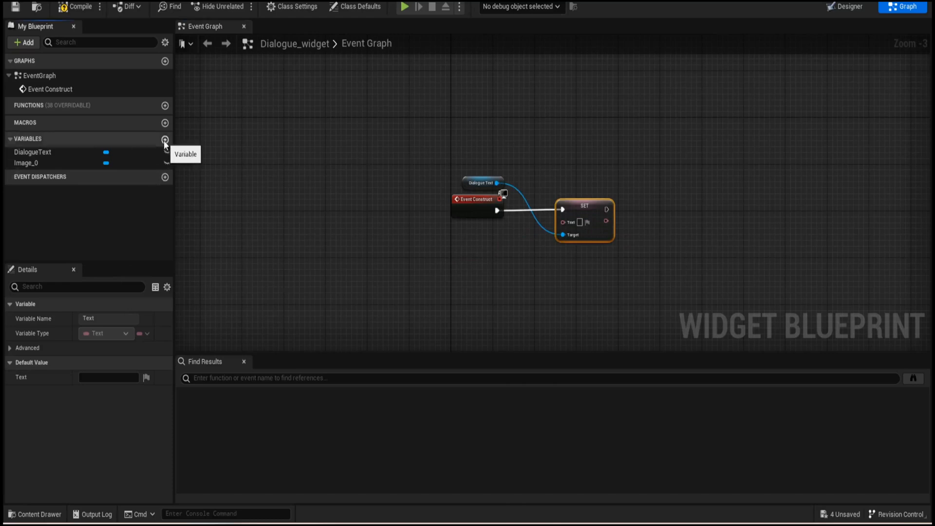
Add a TextInfo string variable and feed it through To Text into DialogueText's Set Text.
{"action": "left_click", "coordinate": [165, 139]}
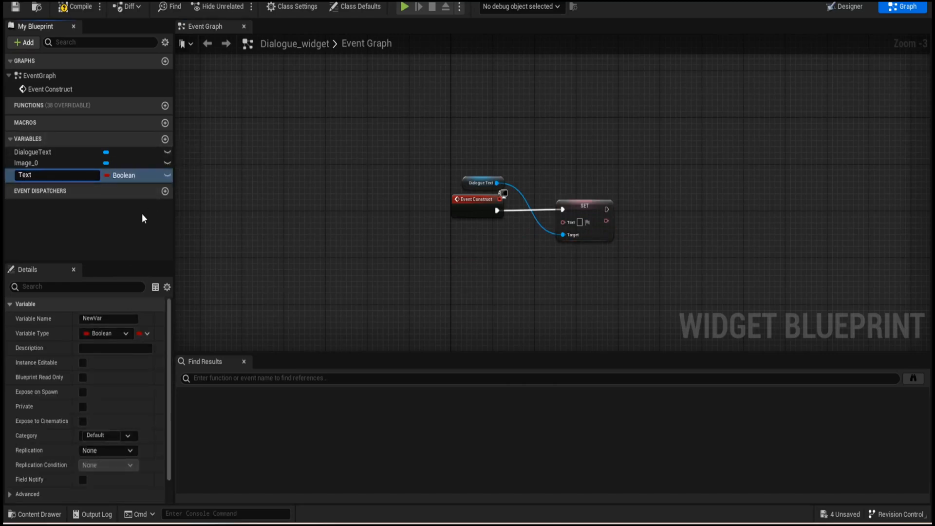
{"action": "type", "text": "TextInfo"}
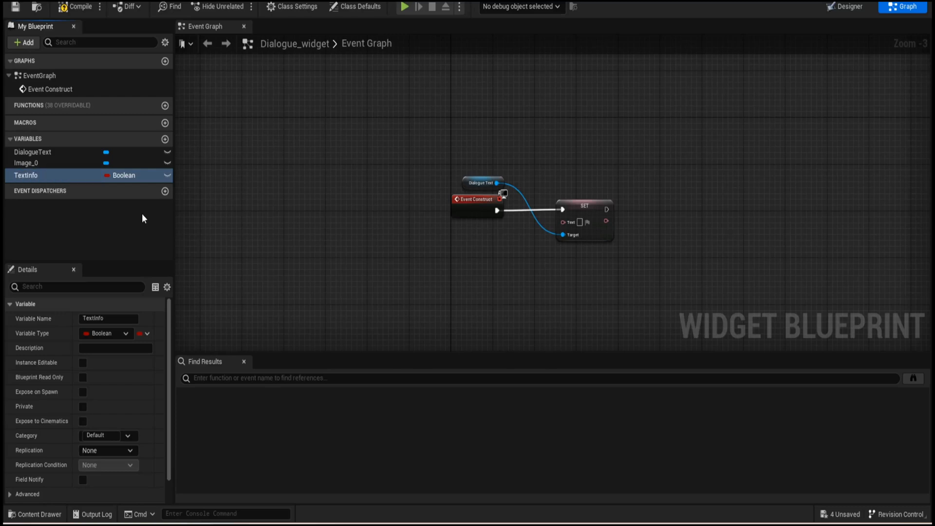
{"action": "left_click", "coordinate": [107, 333]}
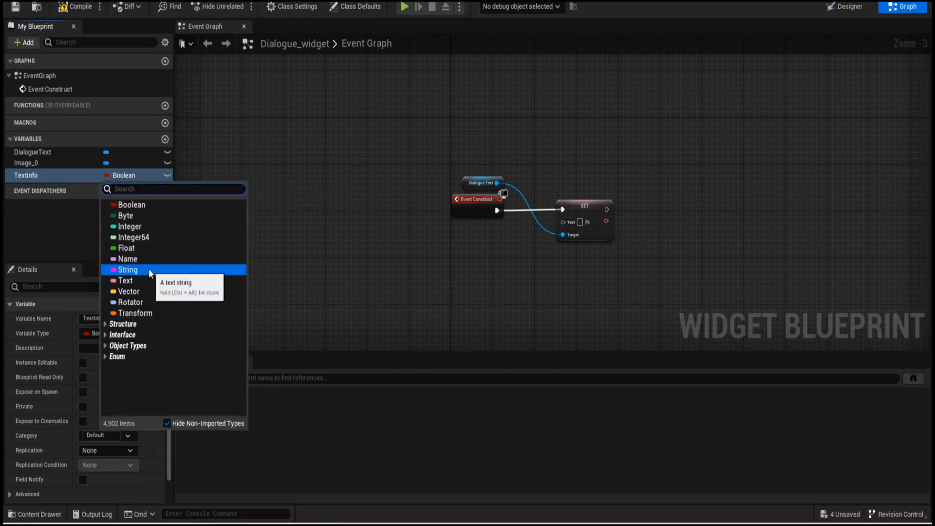
{"action": "left_click", "coordinate": [127, 269]}
{"action": "type", "text": "Append"}
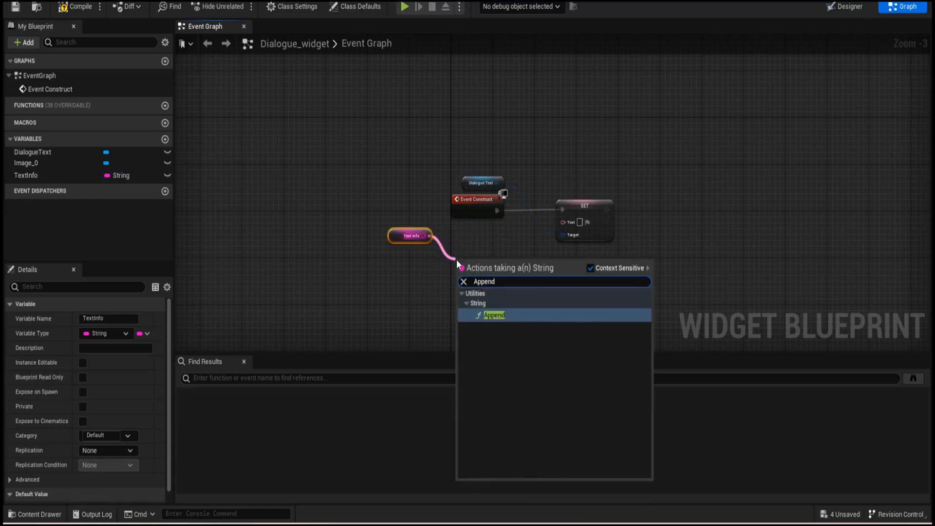
{"action": "left_click", "coordinate": [494, 315]}
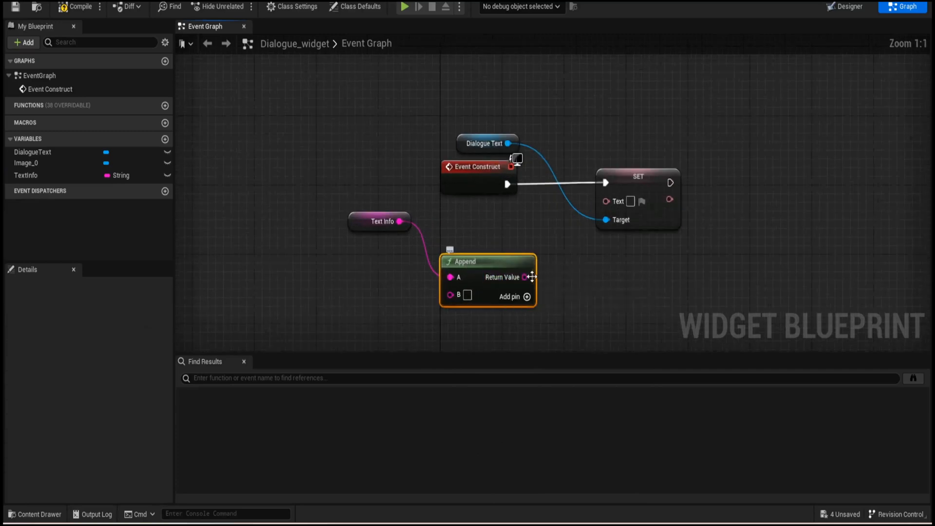
{"action": "left_click", "coordinate": [637, 182]}
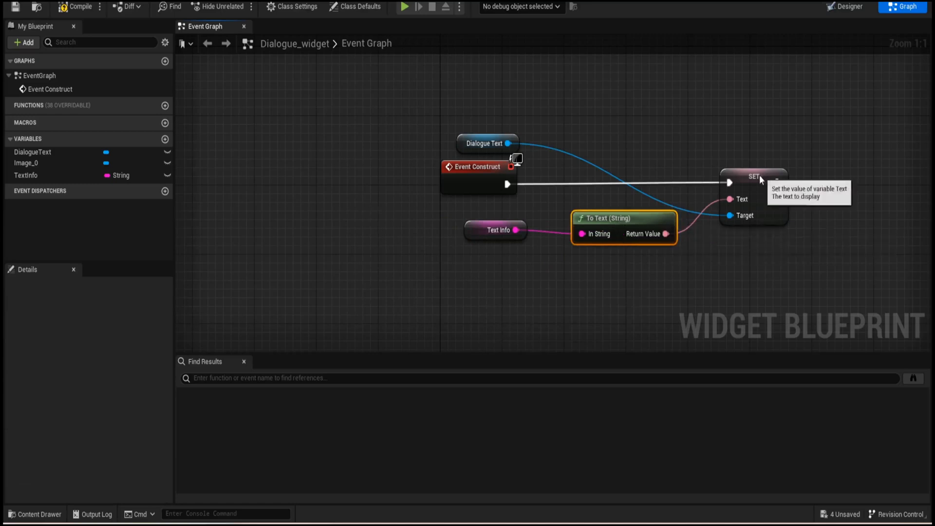
{"action": "left_click", "coordinate": [478, 166]}
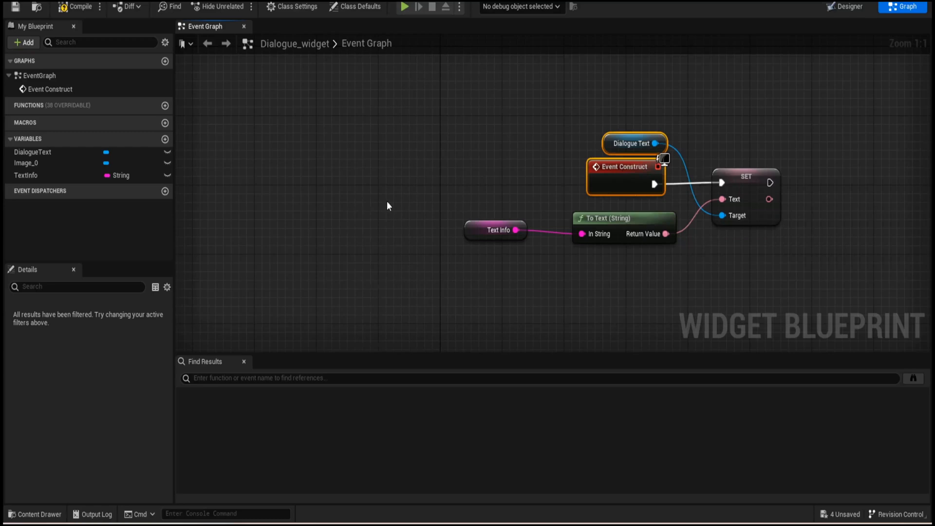
{"action": "mouse_move", "coordinate": [556, 157]}
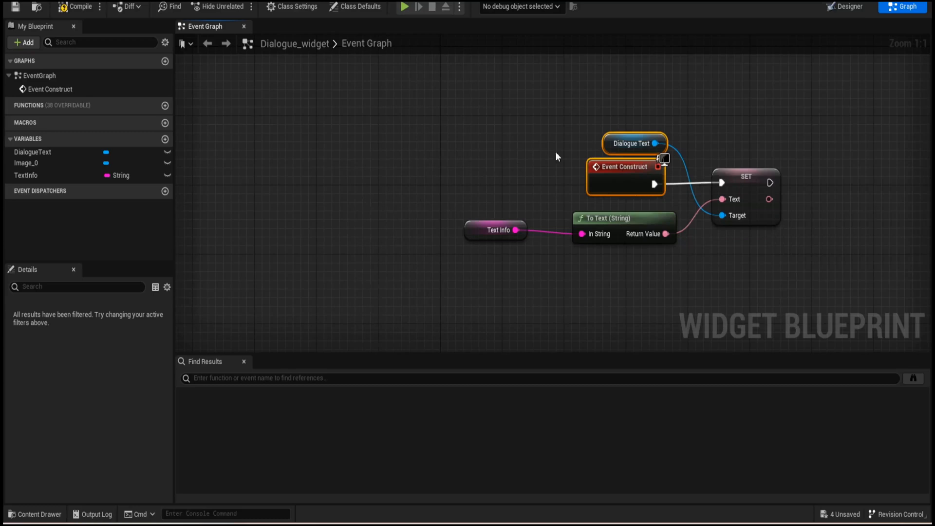
{"action": "mouse_move", "coordinate": [593, 192]}
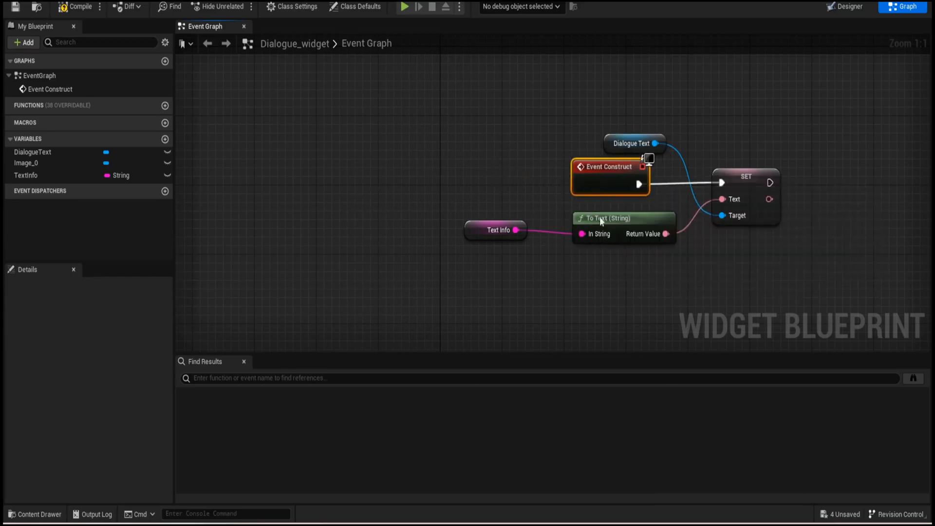
Make TextInfo Instance Editable and Expose on Spawn, then compile.
{"action": "left_click", "coordinate": [77, 7]}
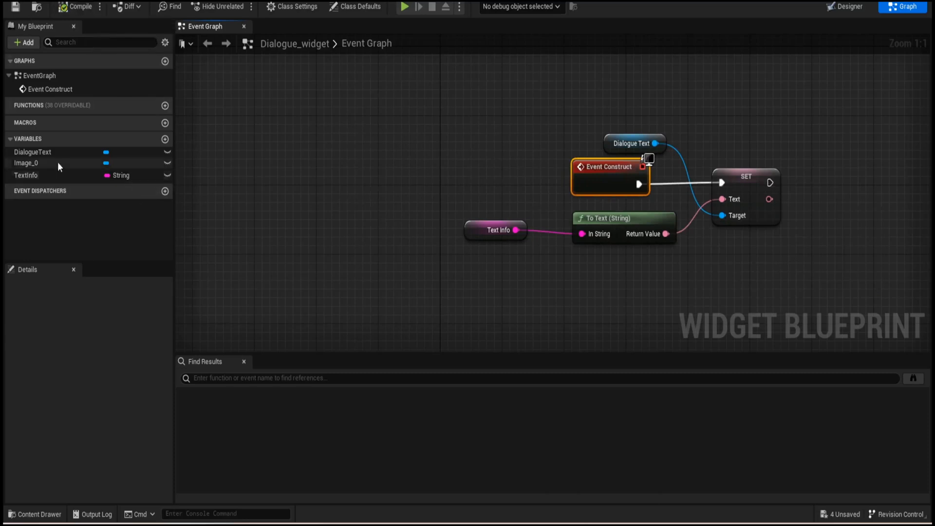
{"action": "left_click", "coordinate": [25, 174]}
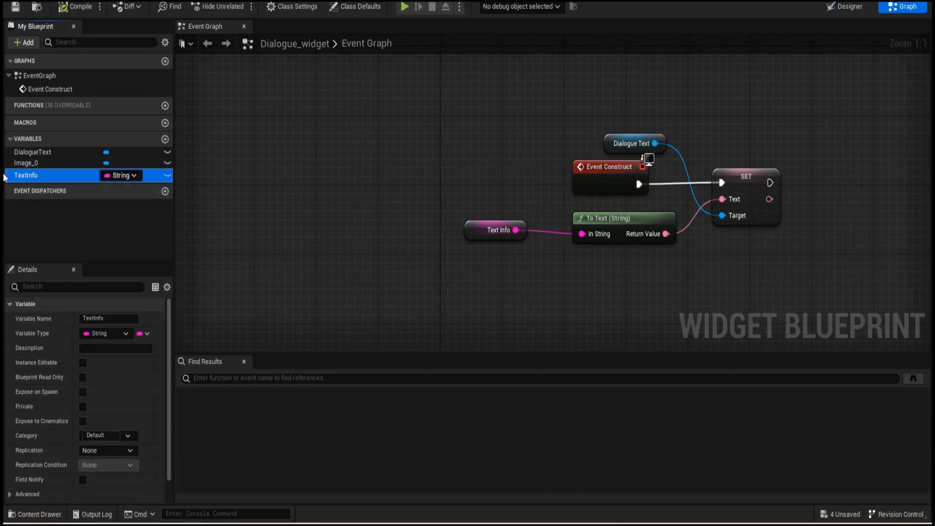
{"action": "mouse_move", "coordinate": [83, 362]}
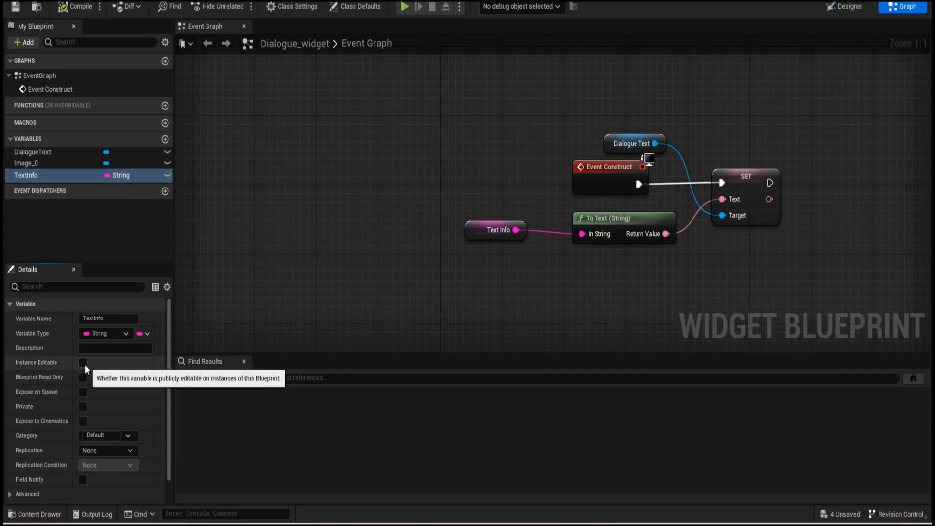
{"action": "left_click", "coordinate": [82, 362]}
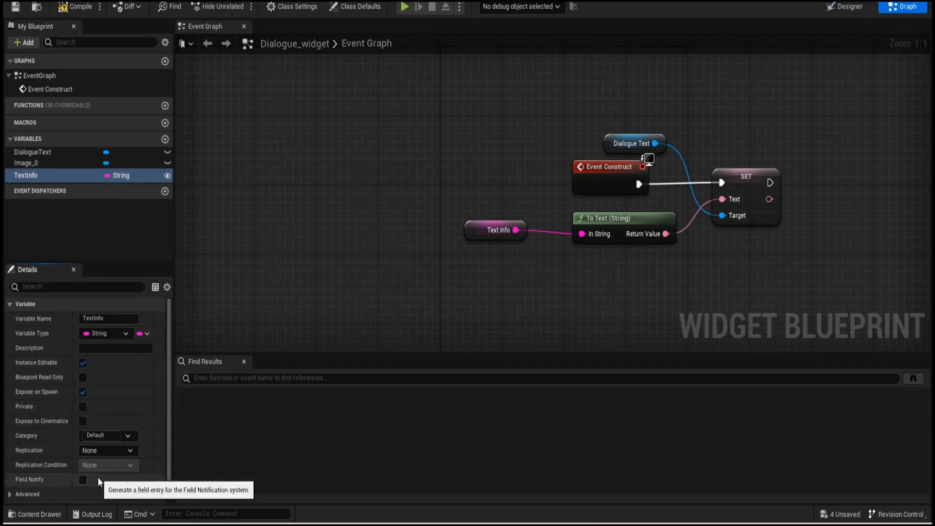
{"action": "left_click", "coordinate": [343, 129]}
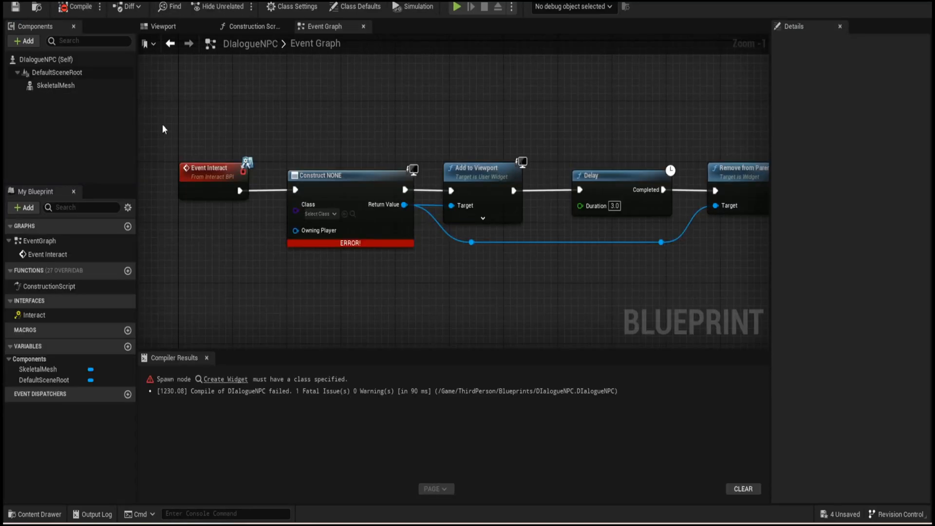
Create Dialogue_widget with Text Info "I wouldn't go out there! That thing is looking for us!" and compile DialogueNPC.
{"action": "left_click", "coordinate": [321, 214]}
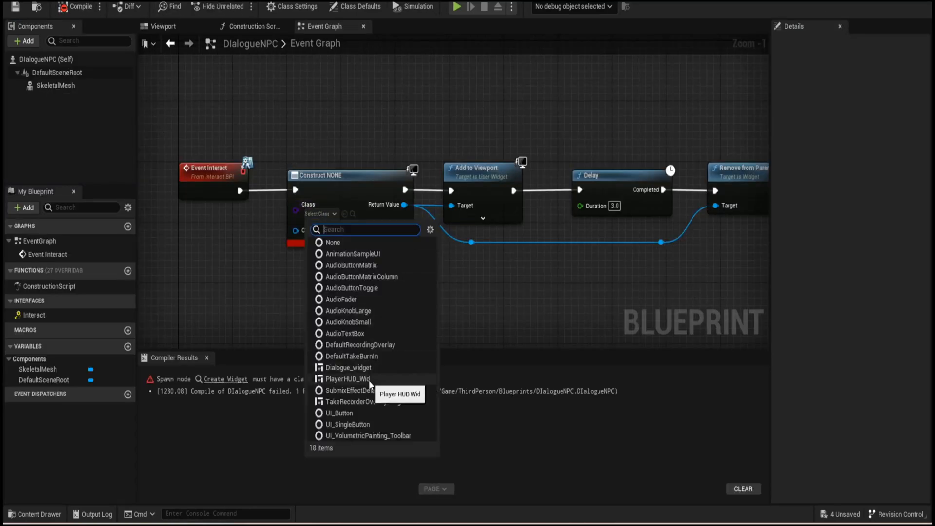
{"action": "mouse_move", "coordinate": [371, 390]}
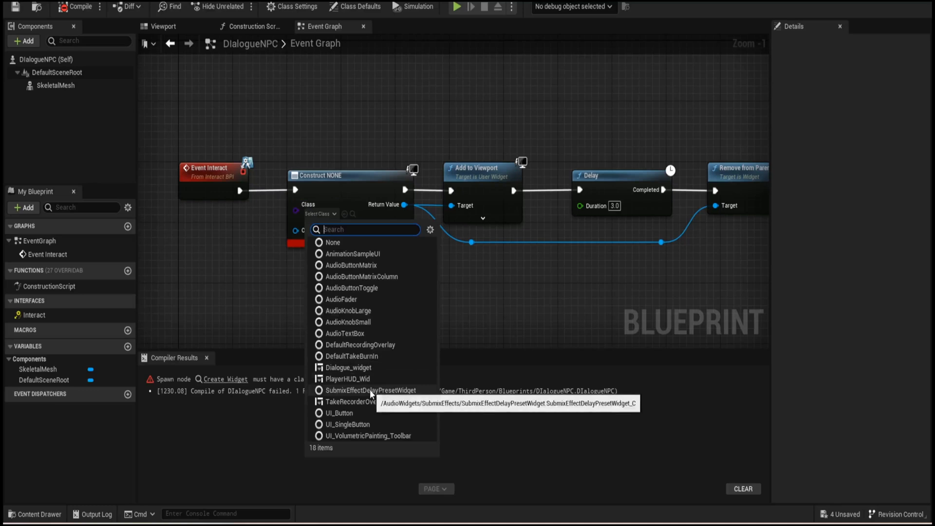
{"action": "left_click", "coordinate": [348, 367]}
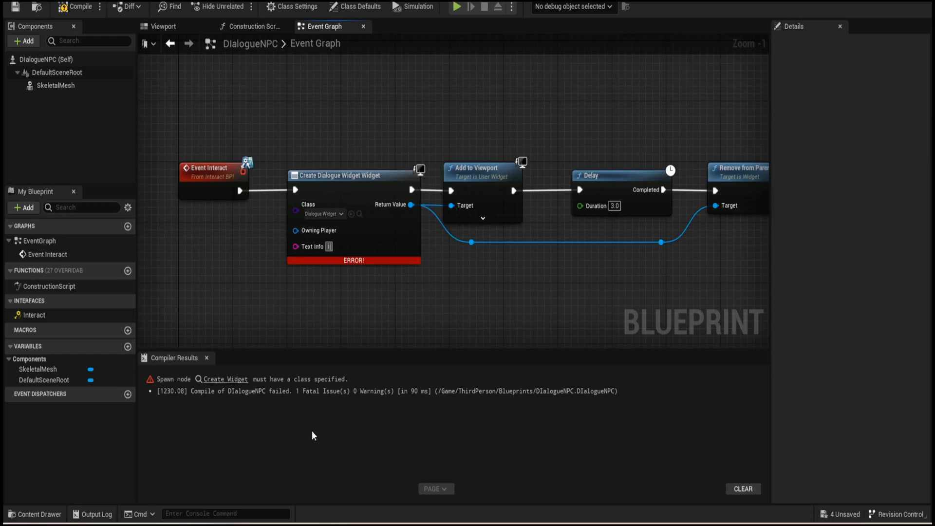
{"action": "type", "text": "I wouldn't go out there! That thing is looking for us!"}
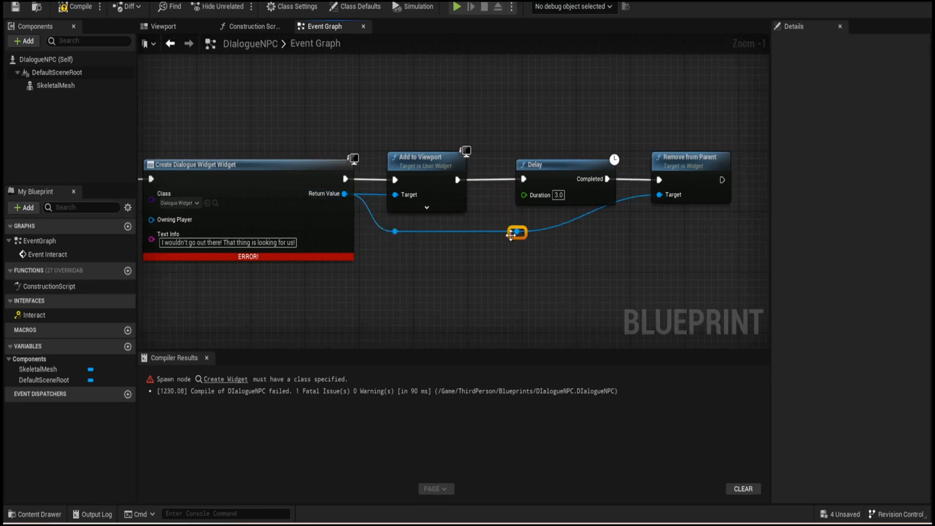
{"action": "scroll", "scroll_direction": "down", "scroll_amount": 3}
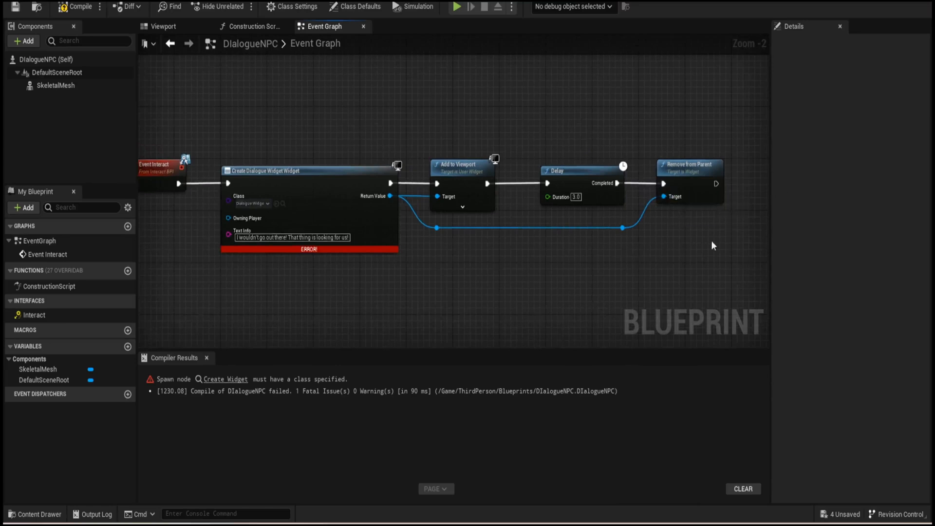
{"action": "left_click", "coordinate": [79, 6]}
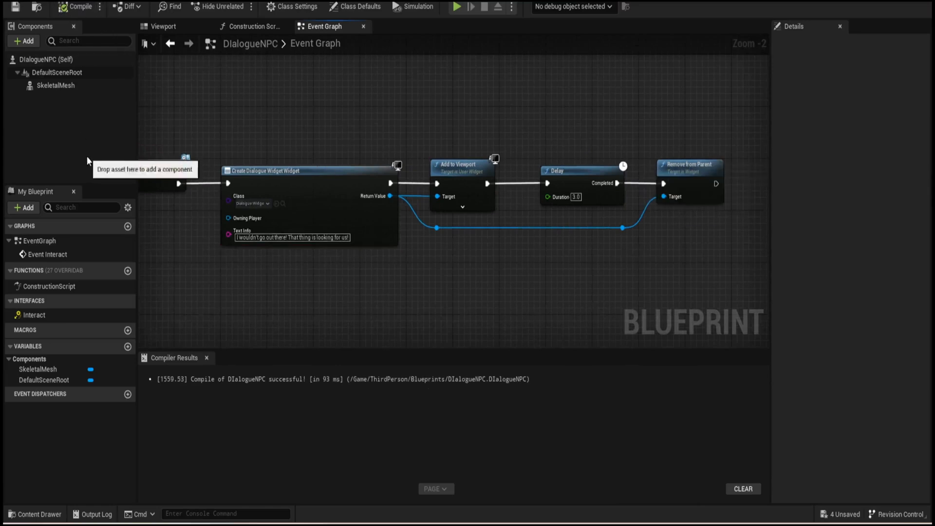
{"action": "left_click", "coordinate": [78, 7]}
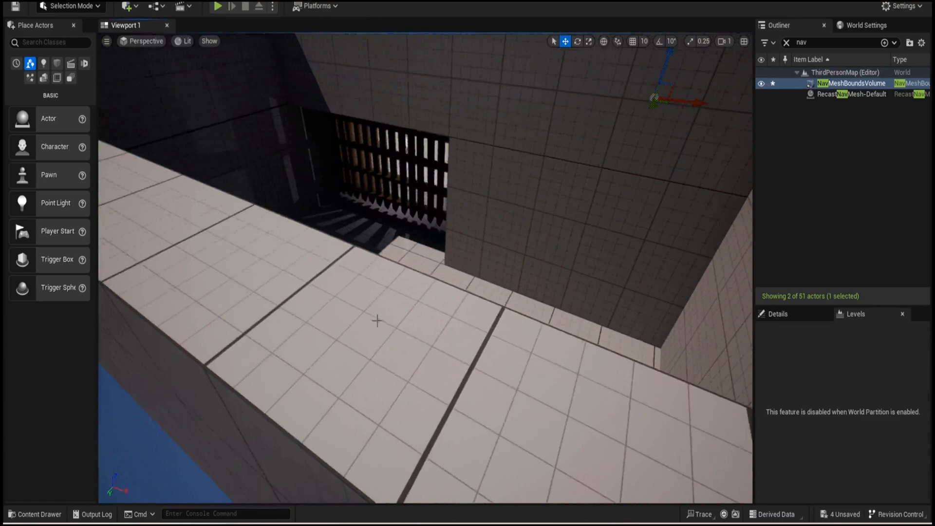
Drag DialogueNPC from the Content Drawer into the level, rotate it, and test it in Play.
{"action": "left_click", "coordinate": [34, 513]}
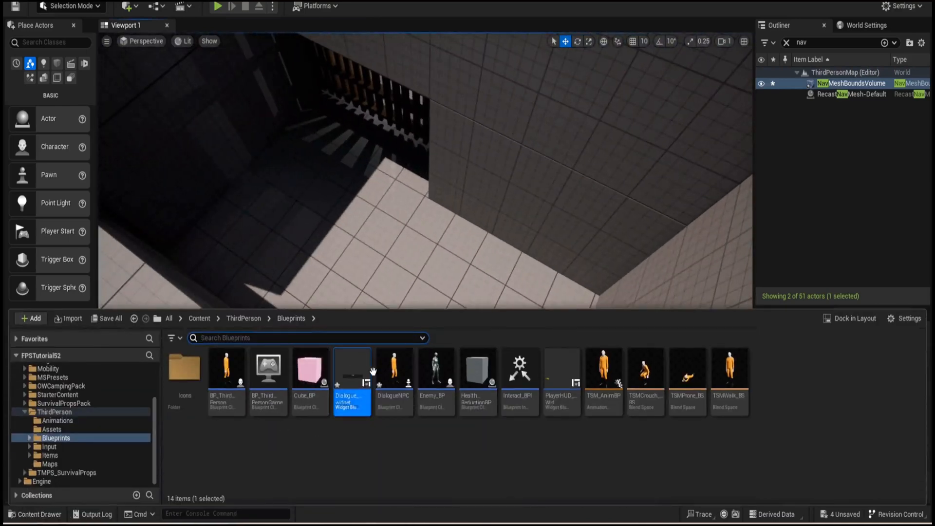
{"action": "left_click", "coordinate": [392, 367]}
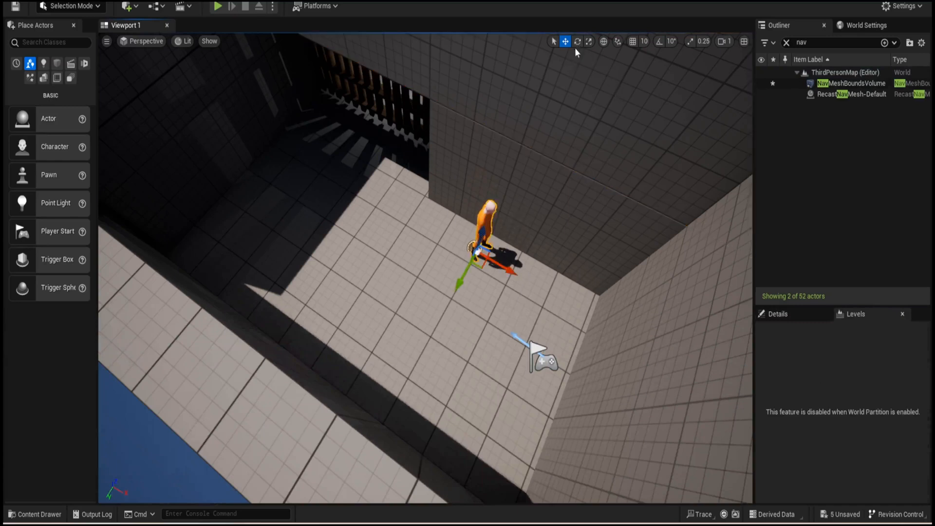
{"action": "left_click", "coordinate": [578, 41]}
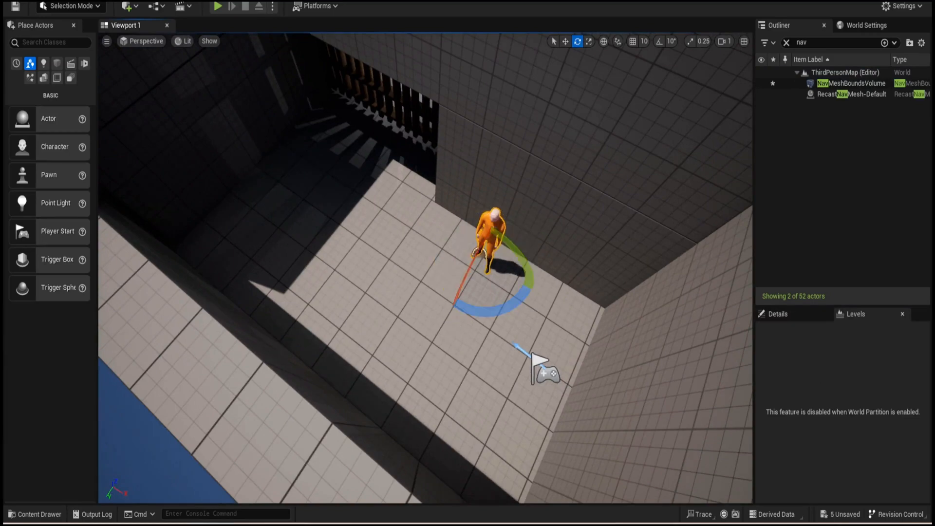
{"action": "left_click", "coordinate": [219, 6]}
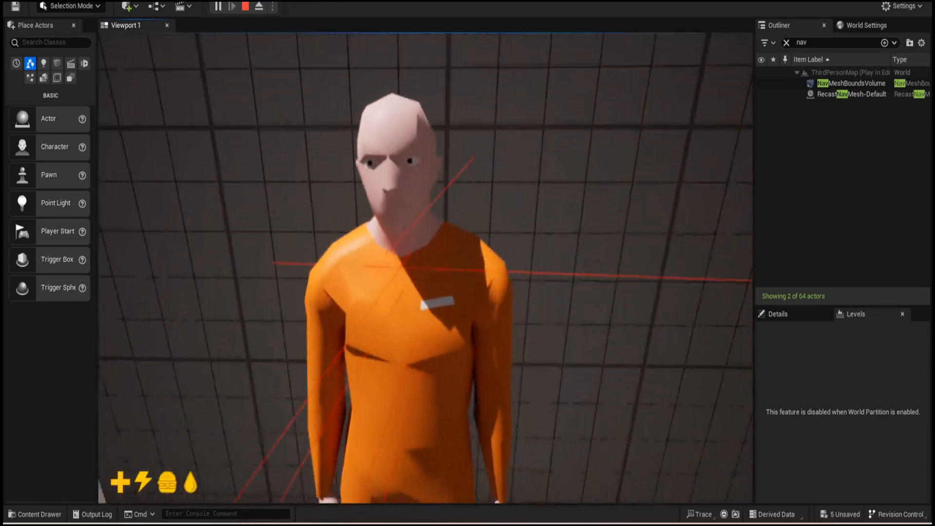
{"action": "left_click", "coordinate": [245, 7]}
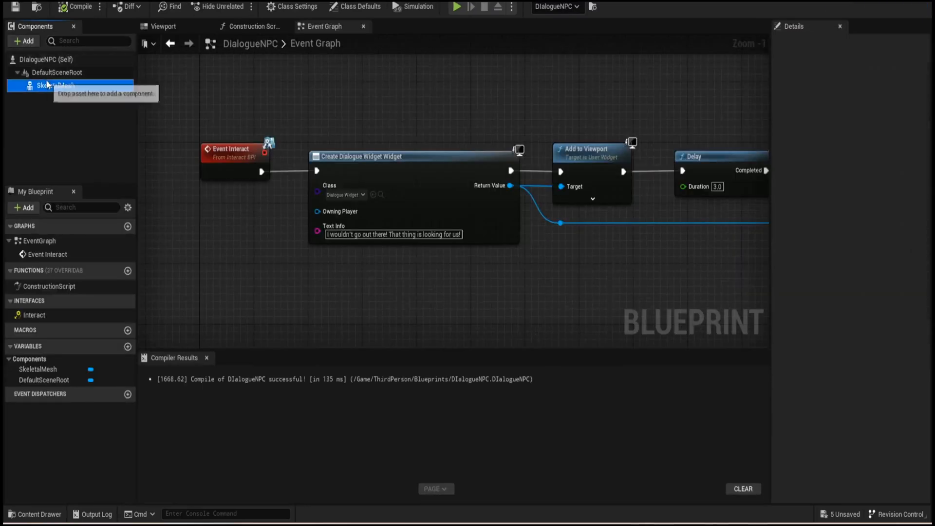
Review the SkeletalMesh collision, keeping Collision Enabled at Query and Physics.
{"action": "left_click", "coordinate": [55, 85]}
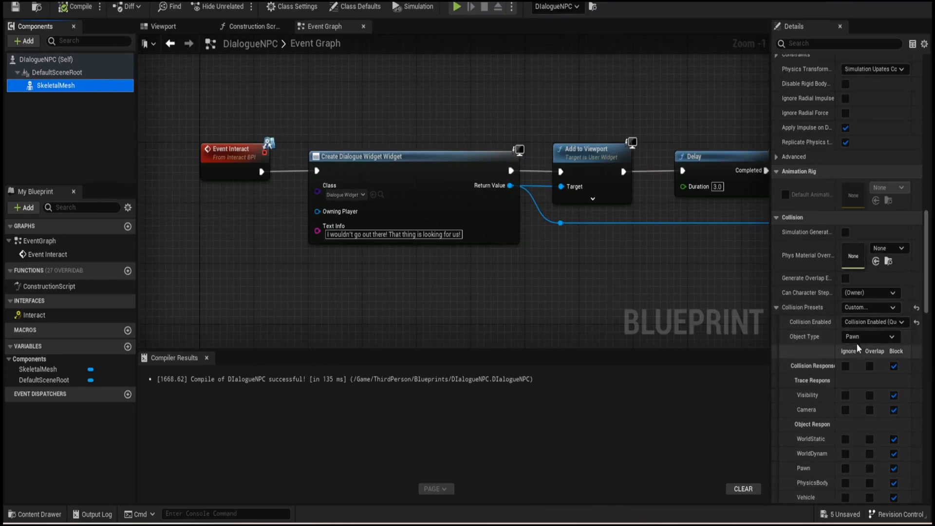
{"action": "left_click", "coordinate": [870, 321]}
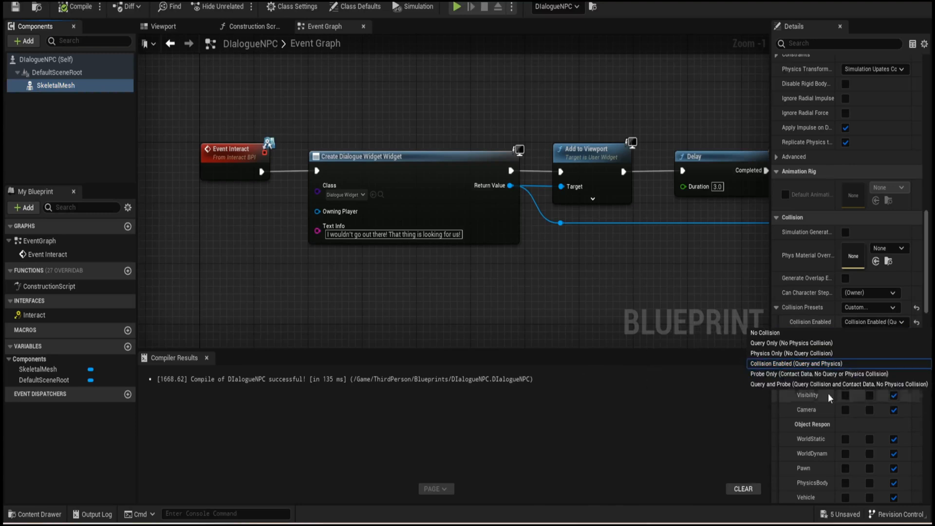
{"action": "left_click", "coordinate": [795, 363]}
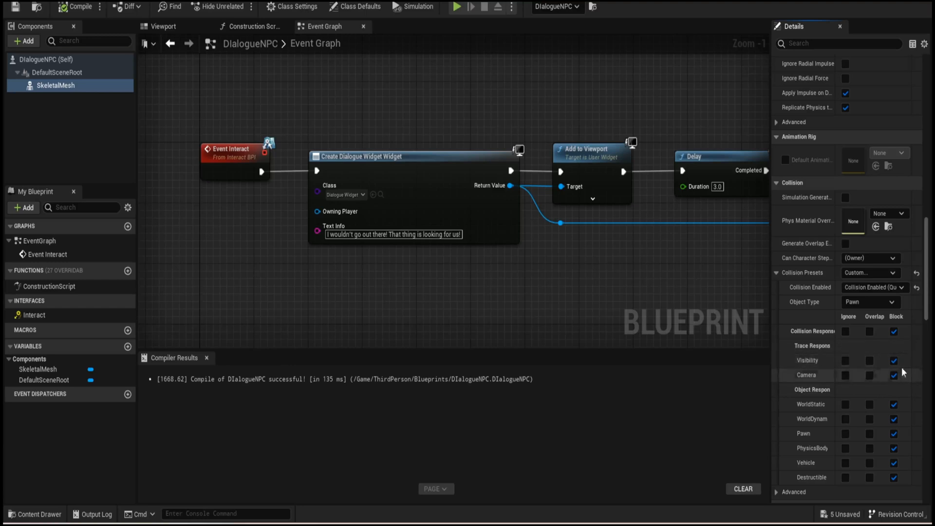
{"action": "scroll", "scroll_direction": "down", "scroll_amount": 3}
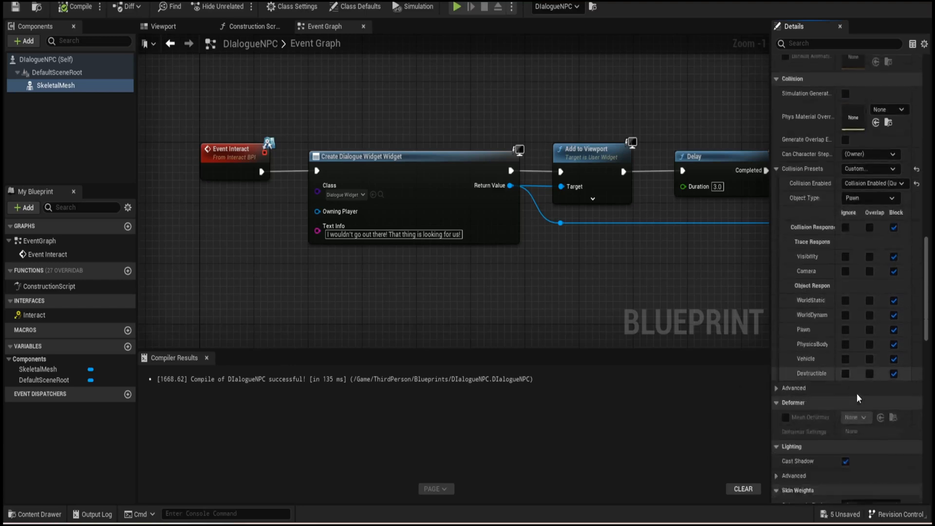
{"action": "scroll", "scroll_direction": "up", "scroll_amount": 3}
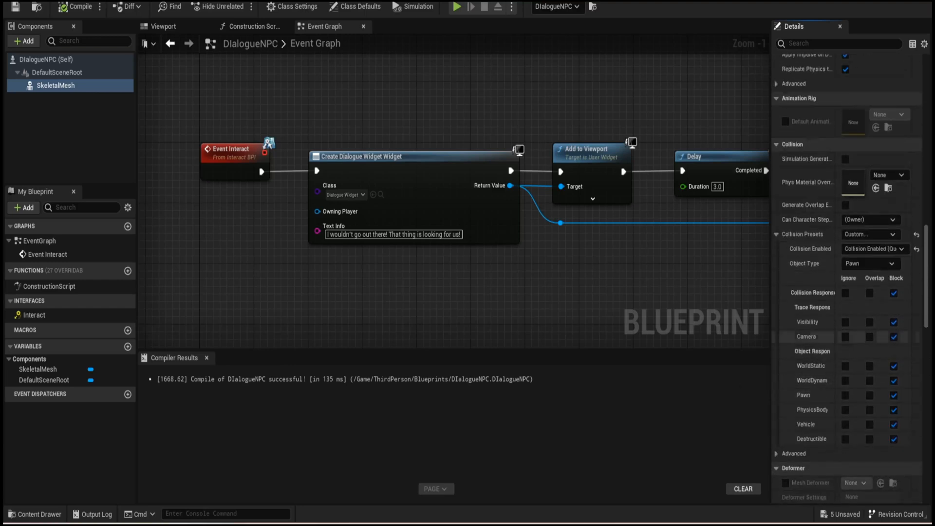
{"action": "mouse_move", "coordinate": [603, 112]}
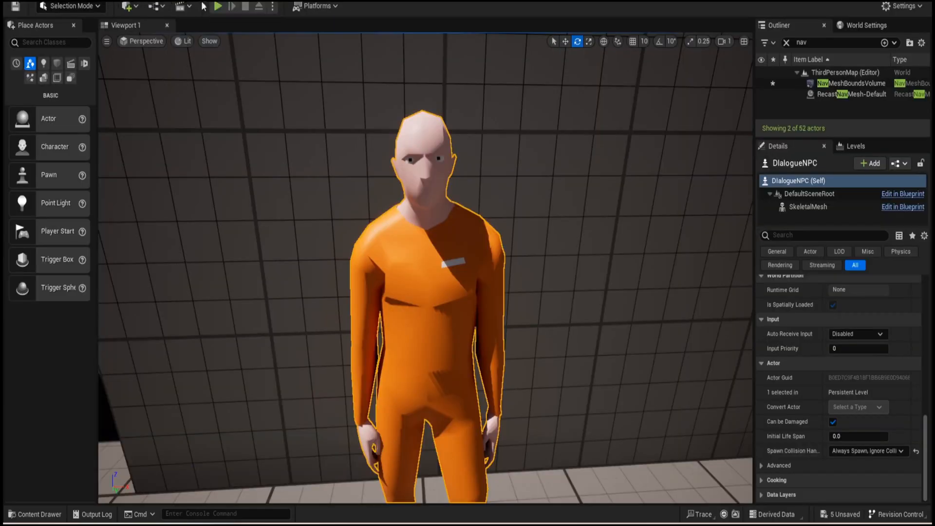
{"action": "left_click", "coordinate": [218, 7]}
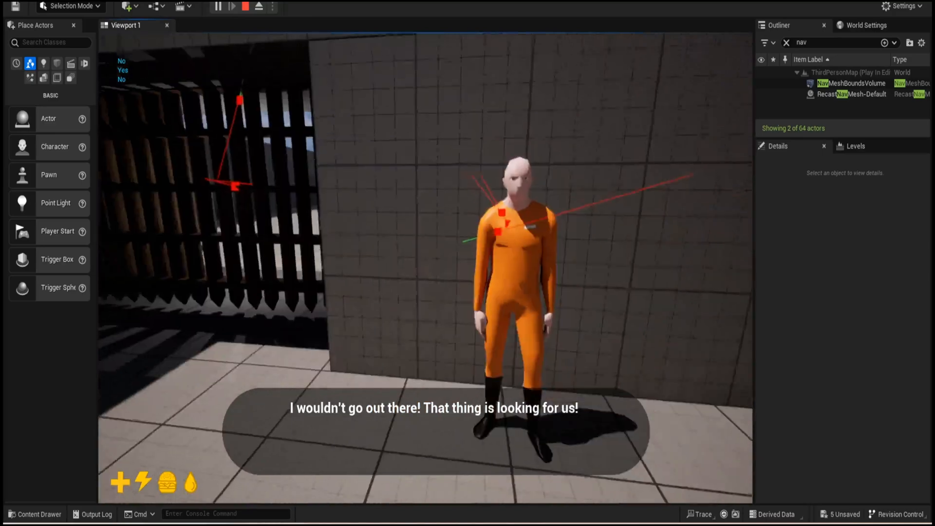
{"action": "left_click", "coordinate": [245, 7]}
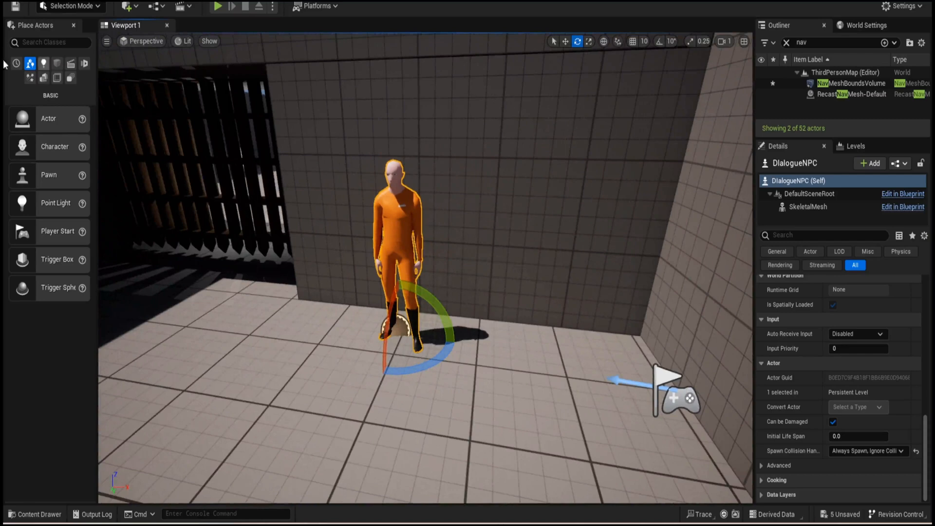
Promote Text Info to a variable on DialogueNPC and make it Instance Editable.
{"action": "left_click", "coordinate": [902, 193]}
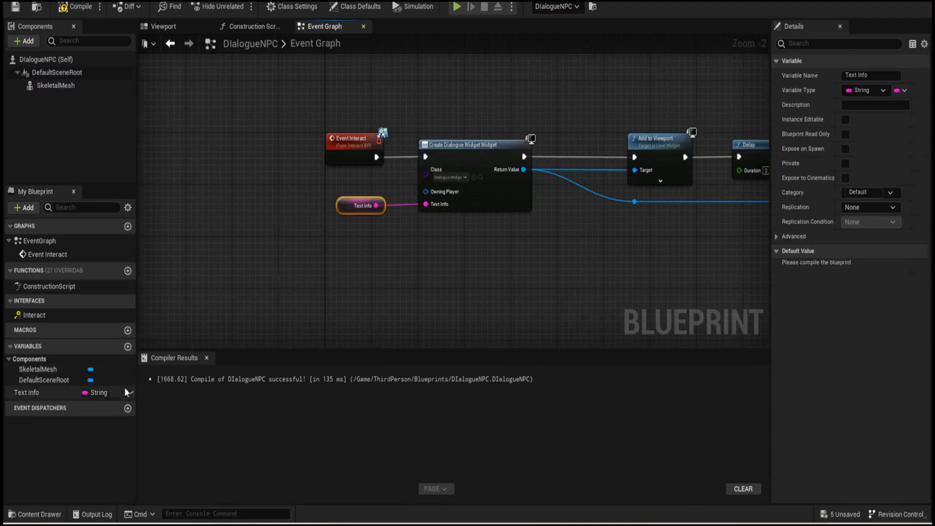
{"action": "left_click", "coordinate": [27, 392]}
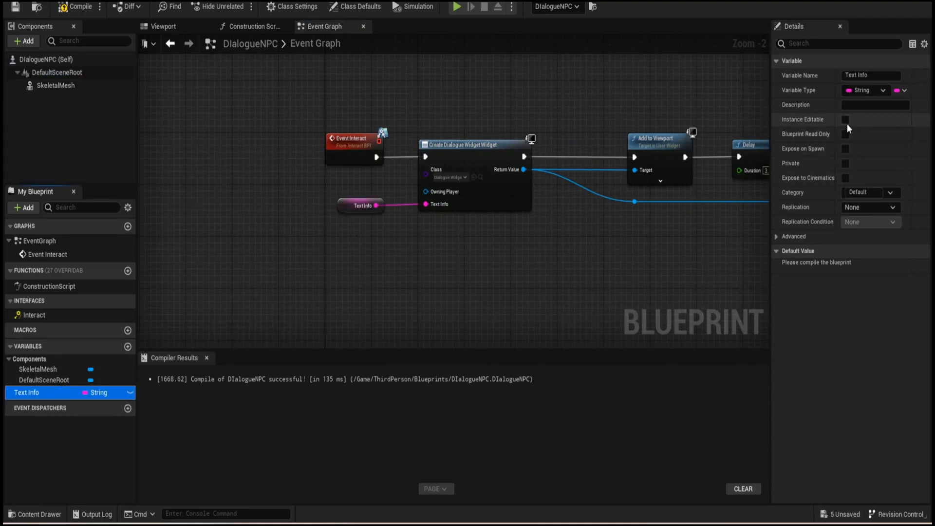
{"action": "left_click", "coordinate": [845, 119]}
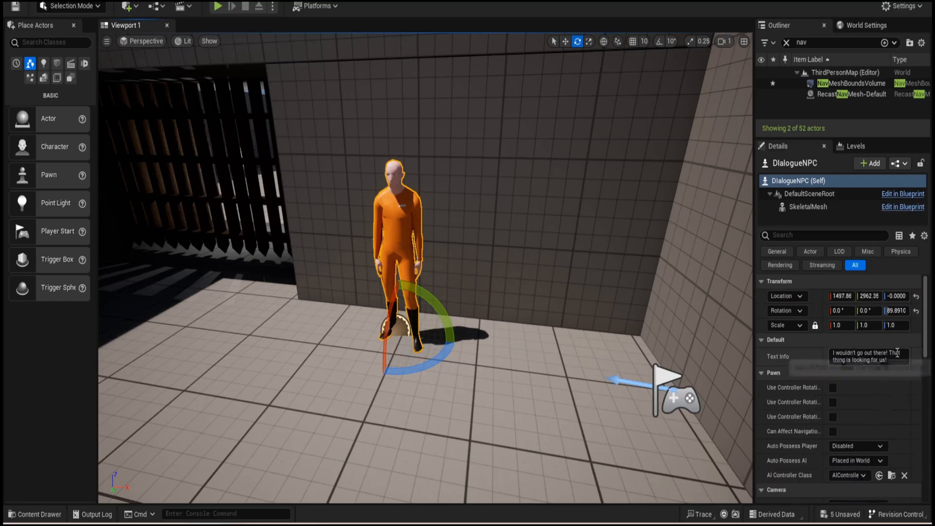
Duplicate the DialogueNPC twice into a side-by-side row, rotating the third to face forward like the others.
{"action": "triple_click", "coordinate": [868, 356]}
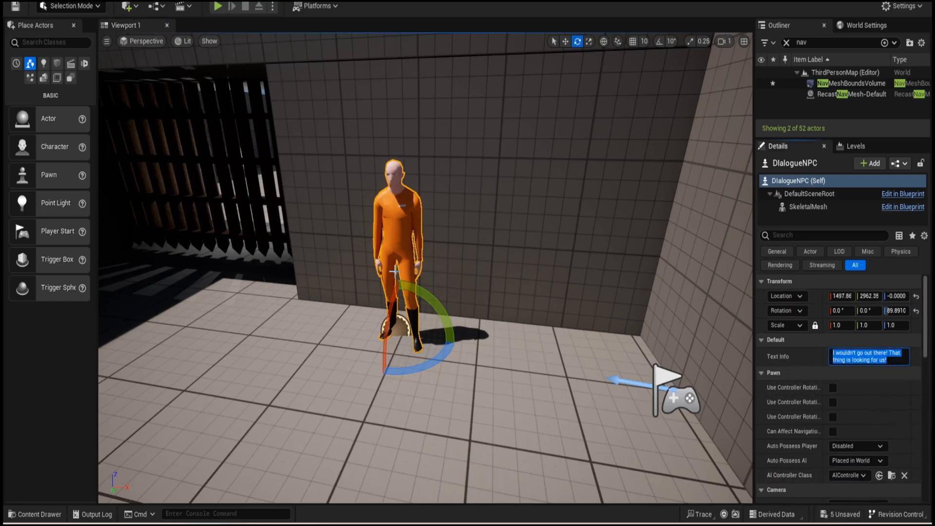
{"action": "left_click", "coordinate": [34, 513]}
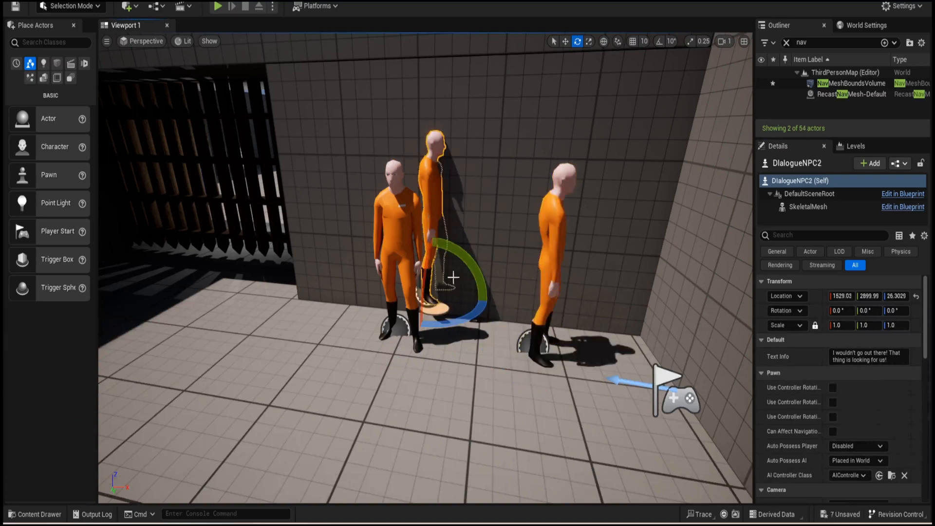
{"action": "left_click", "coordinate": [565, 41]}
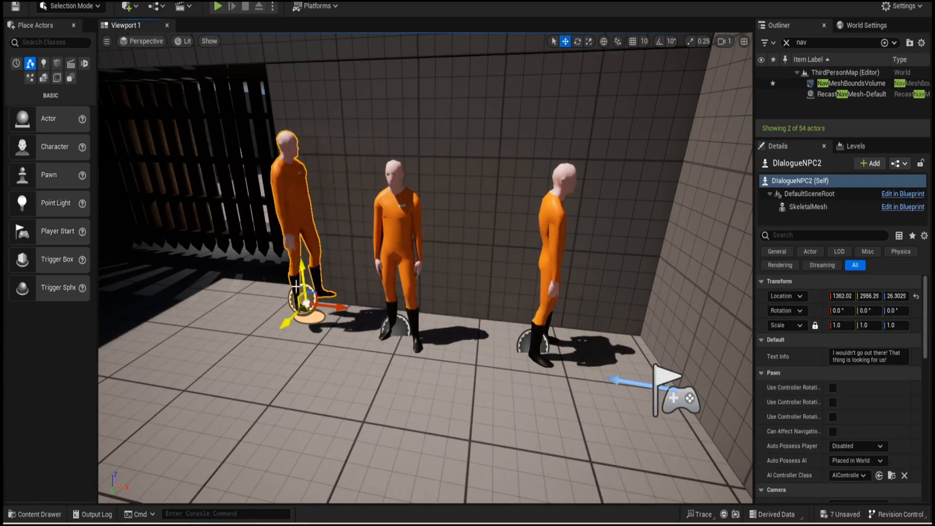
{"action": "left_click_drag", "start_coordinate": [301, 281], "coordinate": [303, 301]}
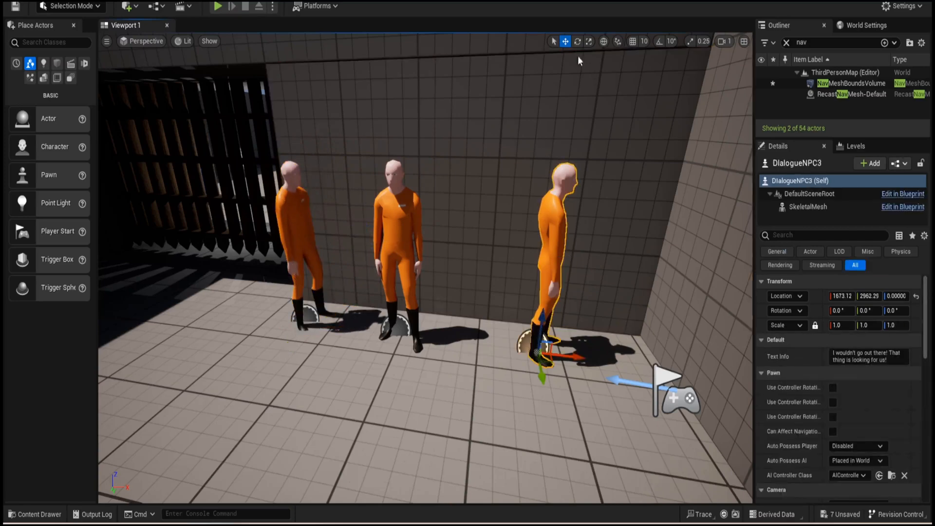
{"action": "left_click", "coordinate": [577, 40]}
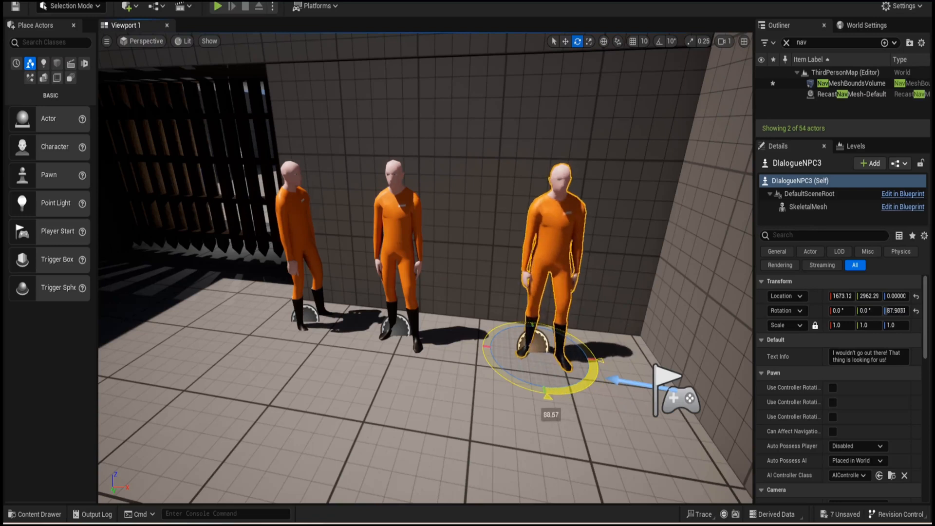
{"action": "left_click", "coordinate": [301, 239]}
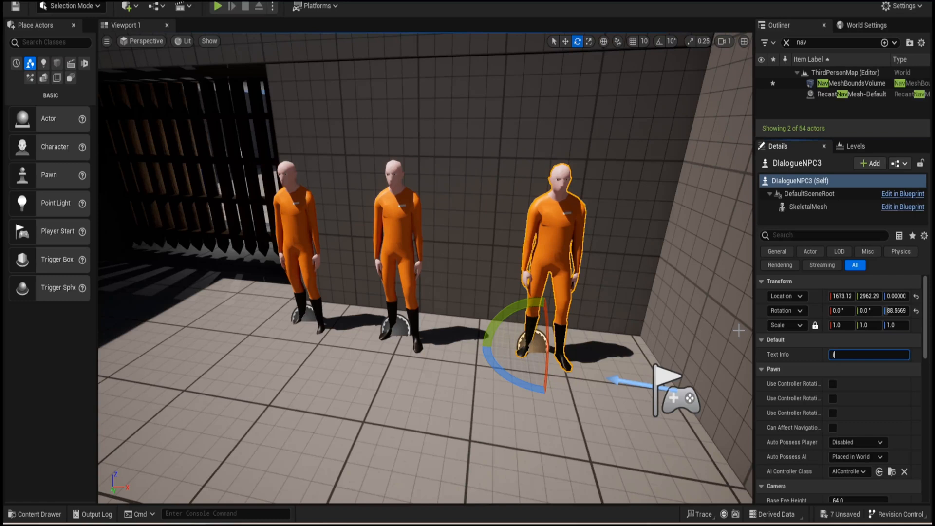
Set the third NPC's Text Info to "I'm so scared...".
{"action": "type", "text": "I'm so scar"}
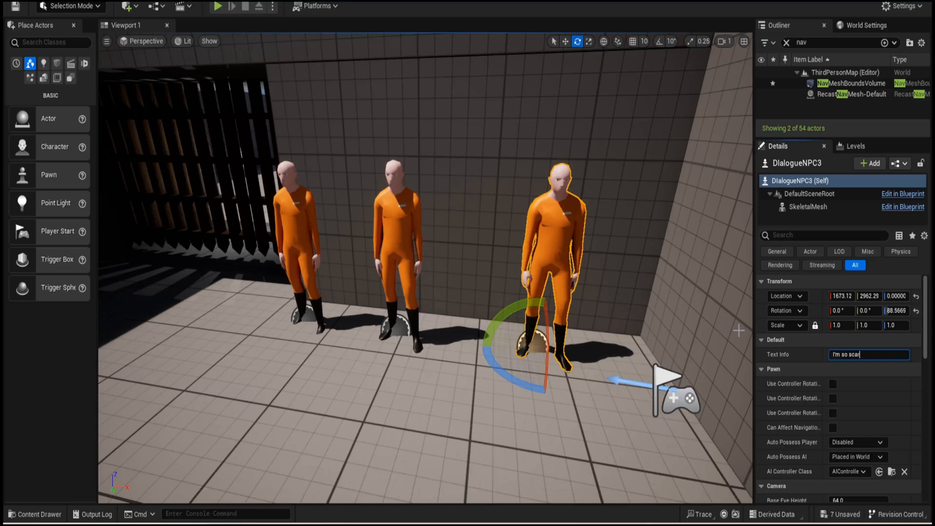
{"action": "type", "text": "ed..."}
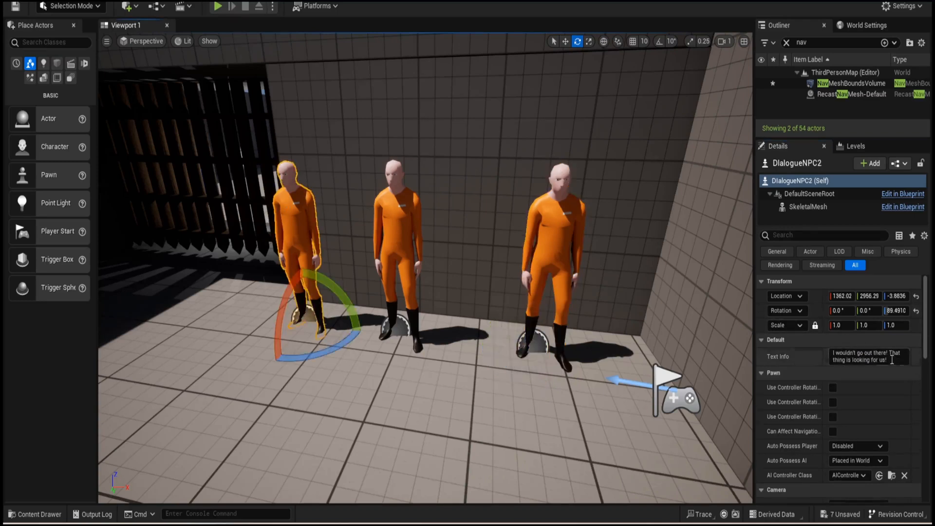
Set the second NPC's Text Info to "you're going to go out there? You are crazy!" and confirm it.
{"action": "triple_click", "coordinate": [868, 357]}
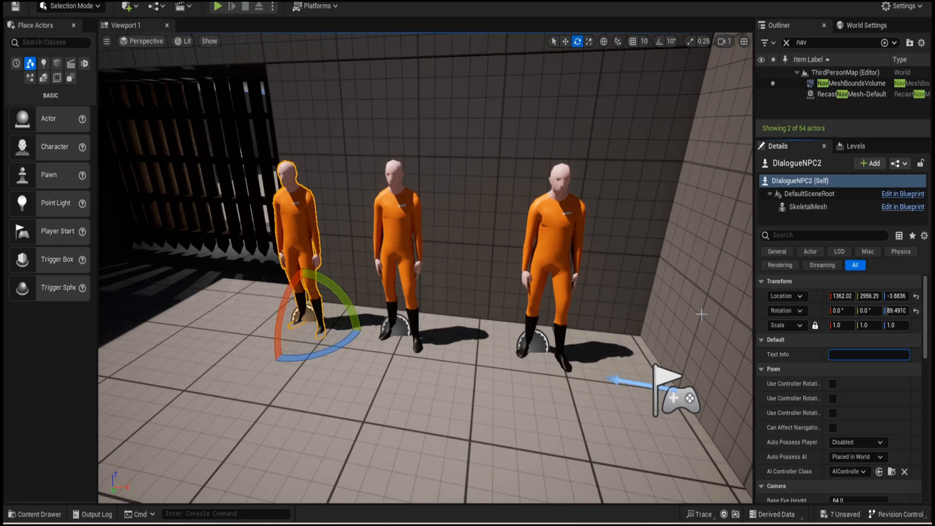
{"action": "type", "text": "you"}
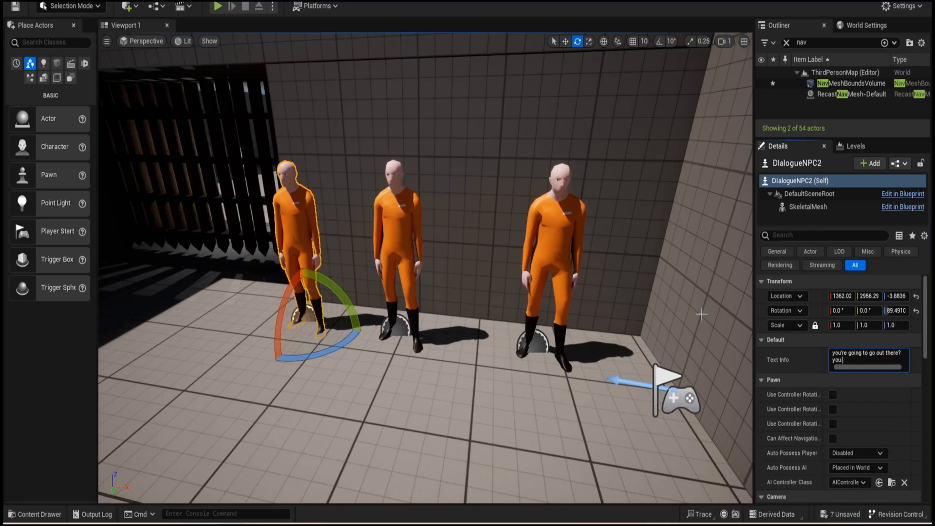
{"action": "type", "text": "You are crazy!"}
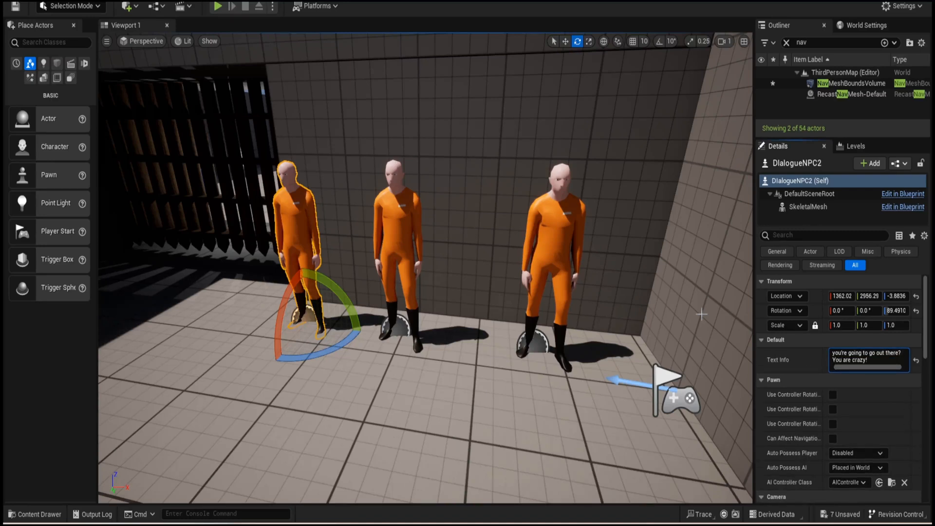
{"action": "left_click", "coordinate": [219, 6]}
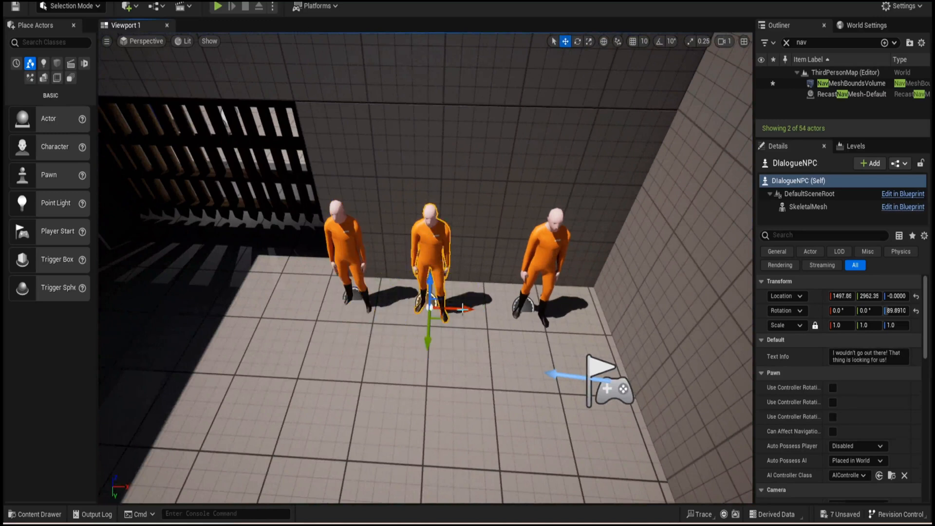
{"action": "left_click", "coordinate": [344, 250]}
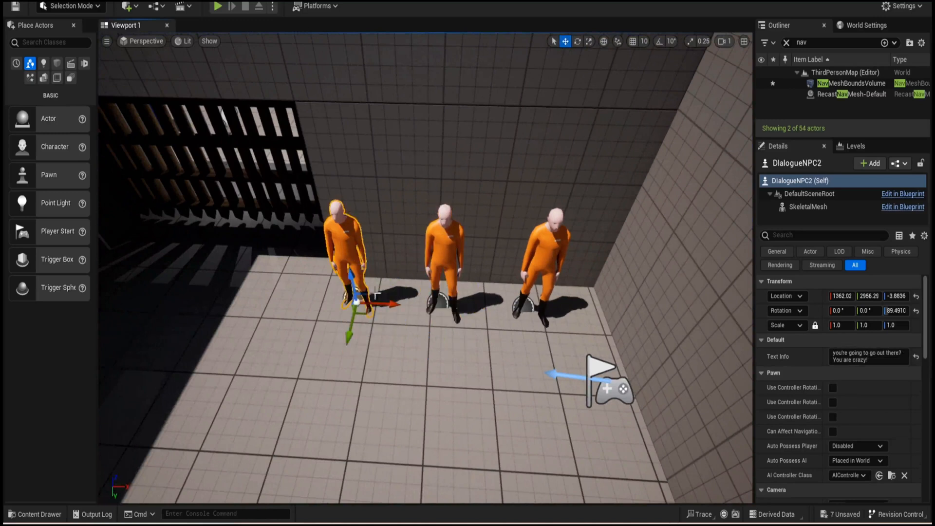
{"action": "left_click", "coordinate": [548, 250]}
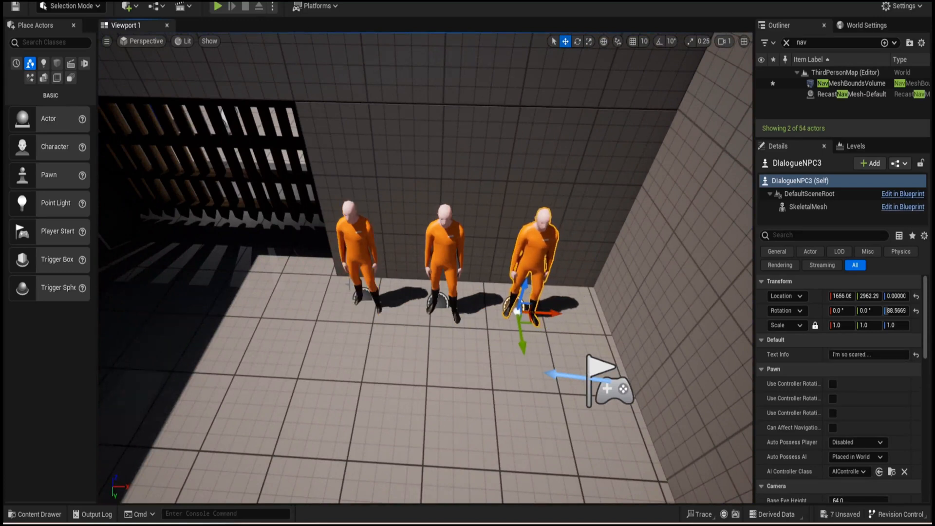
{"action": "mouse_move", "coordinate": [450, 187]}
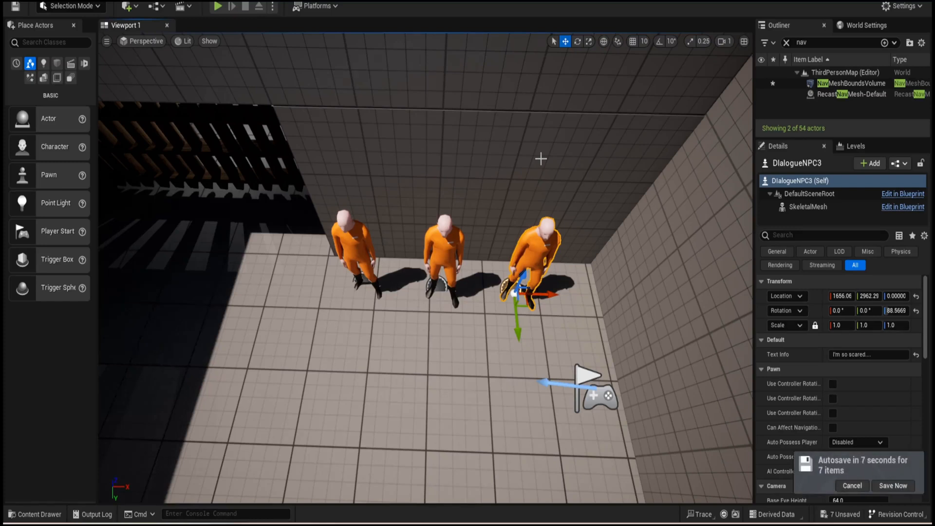
{"action": "mouse_move", "coordinate": [574, 221]}
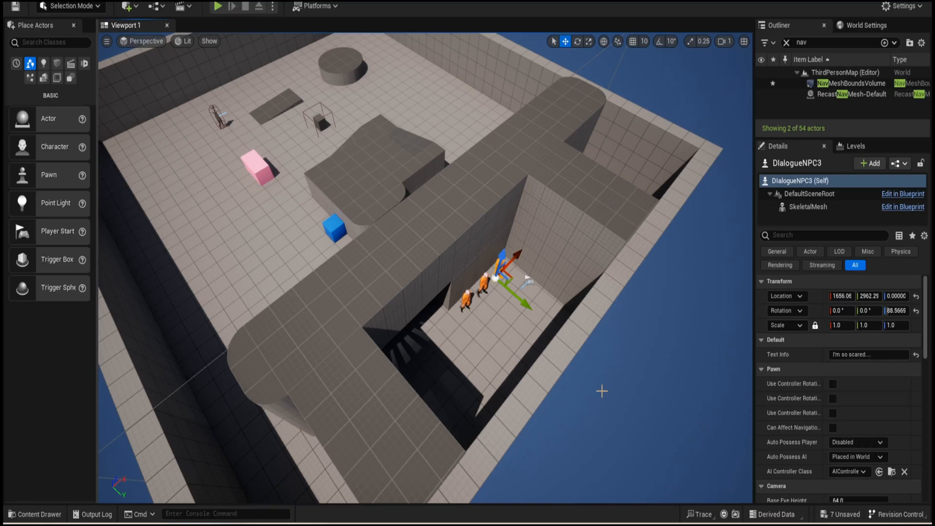
{"action": "mouse_move", "coordinate": [506, 387]}
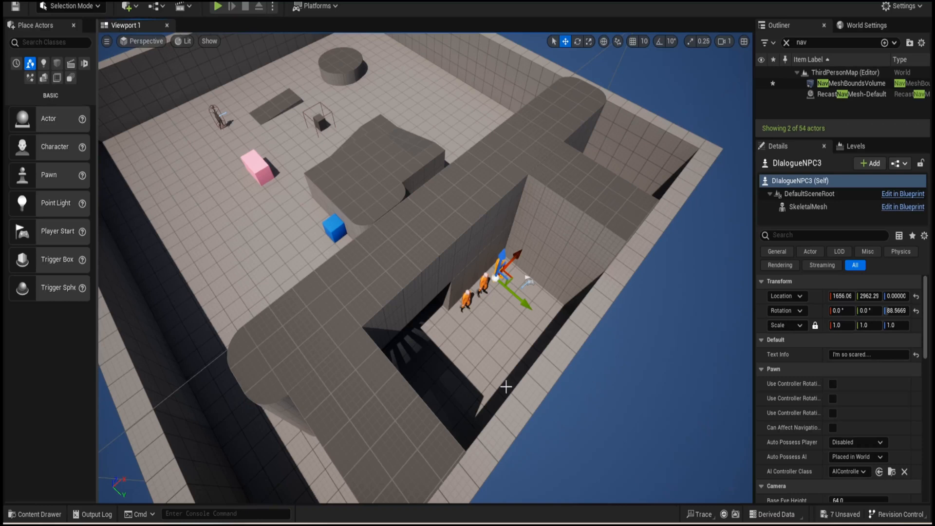